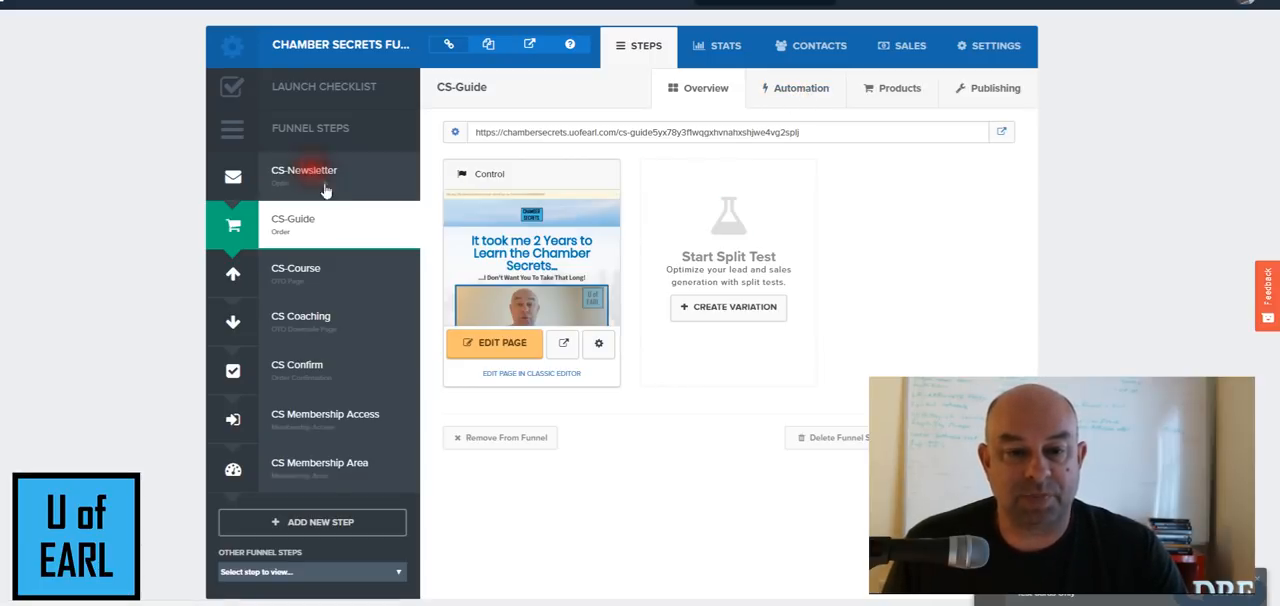
- Browse the CS-Newsletter and CS-Guide steps, then show the CS-Guide step's Automation events list
click(304, 170)
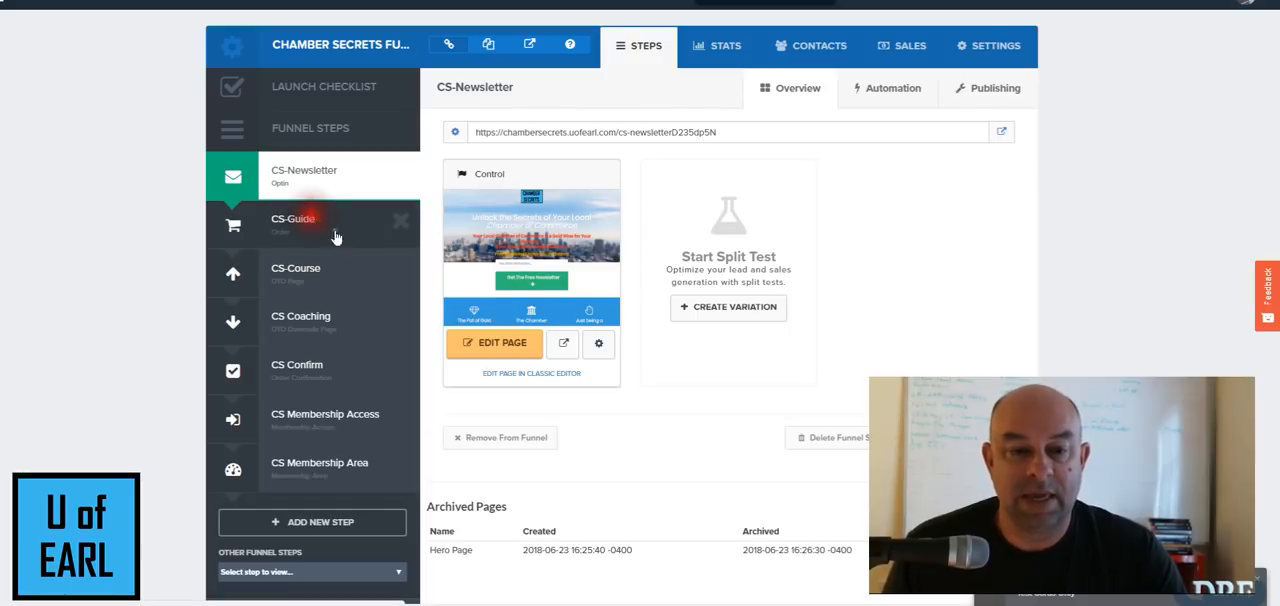
click(292, 224)
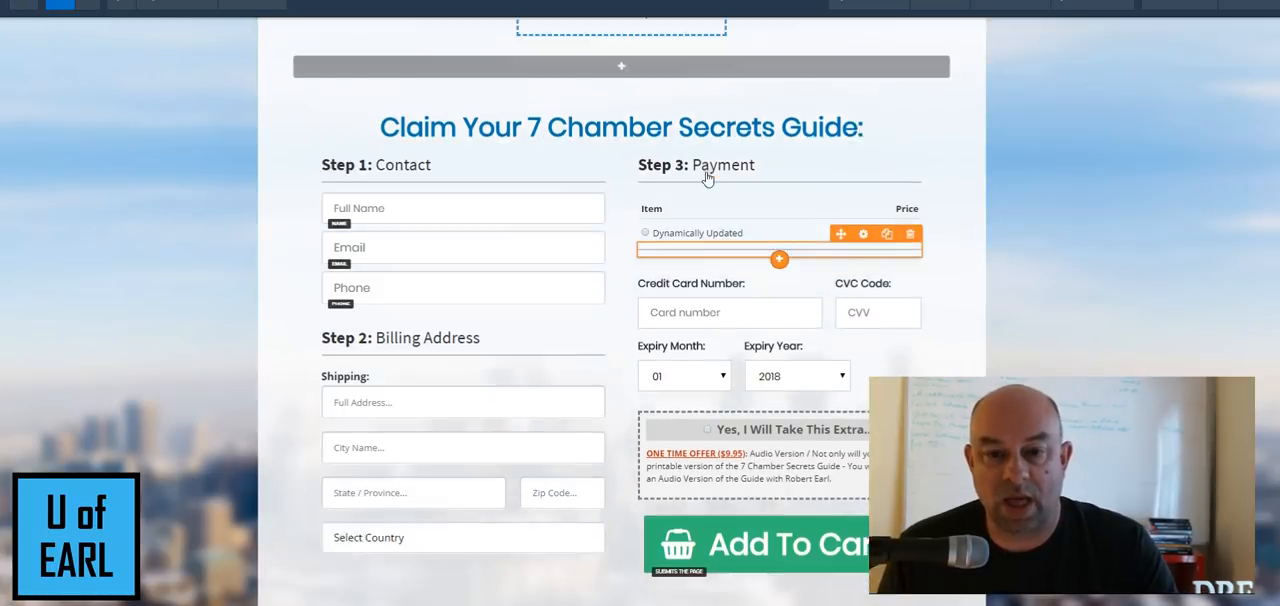
scroll(up, 3)
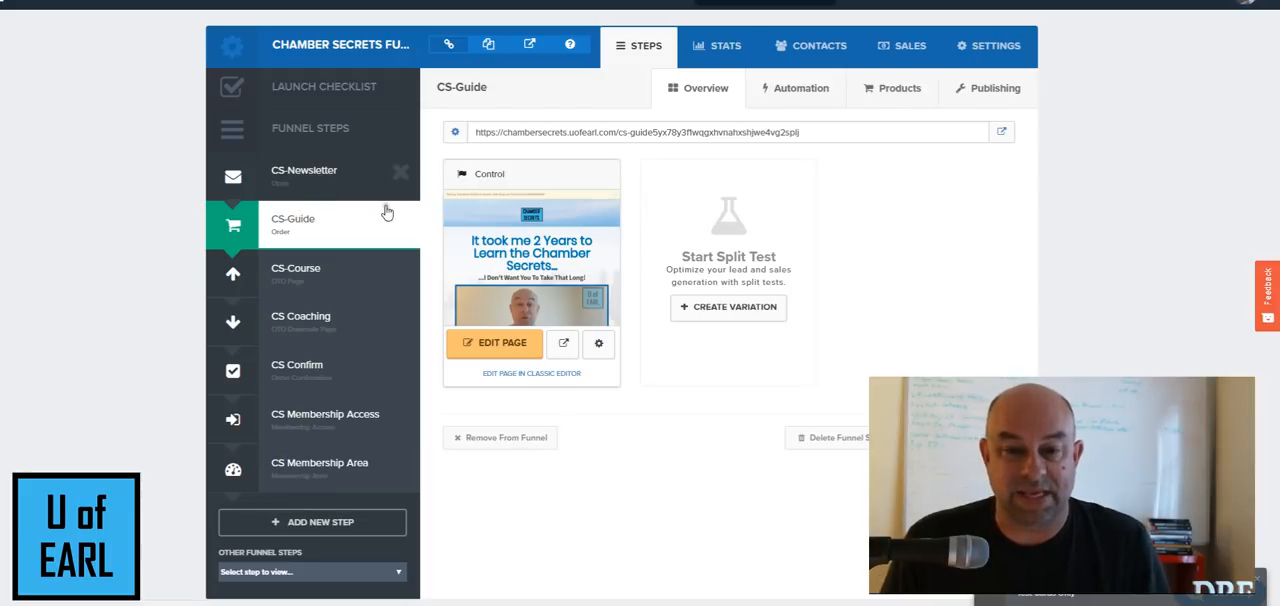
mouse_move(518, 276)
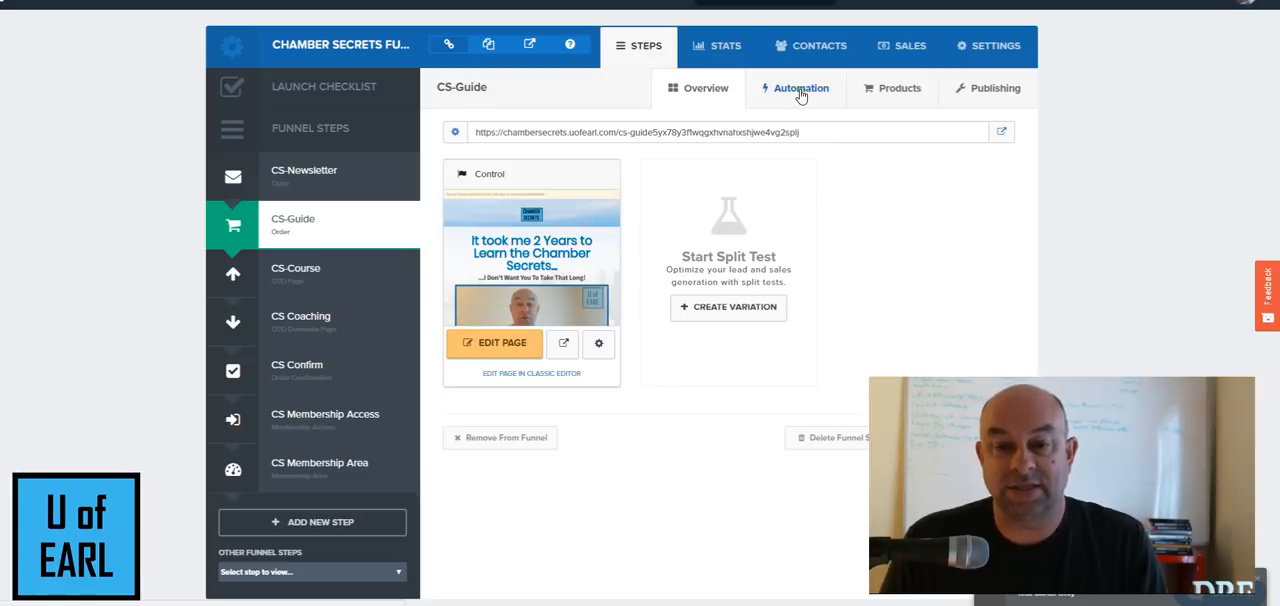
click(800, 88)
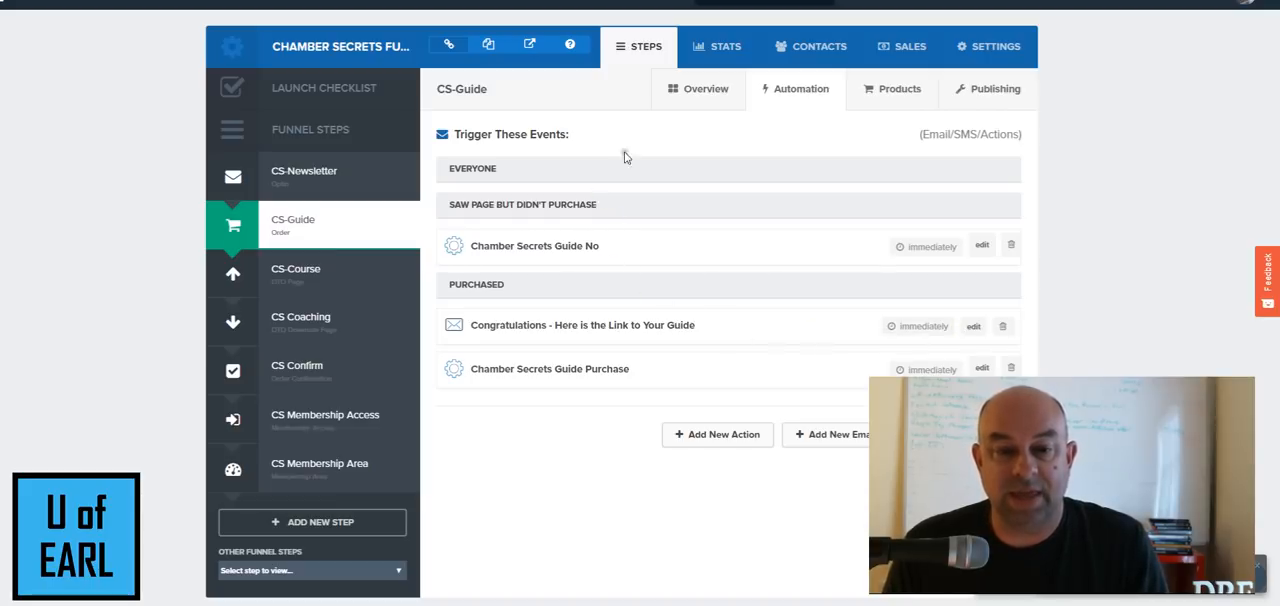
mouse_move(588, 194)
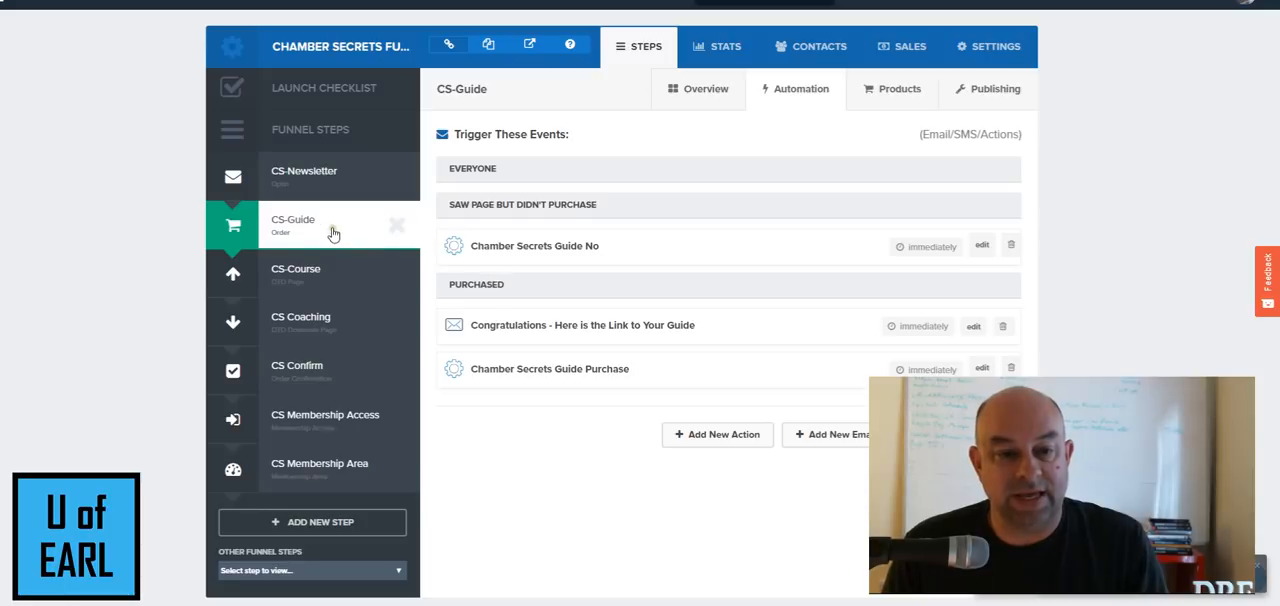
mouse_move(650, 326)
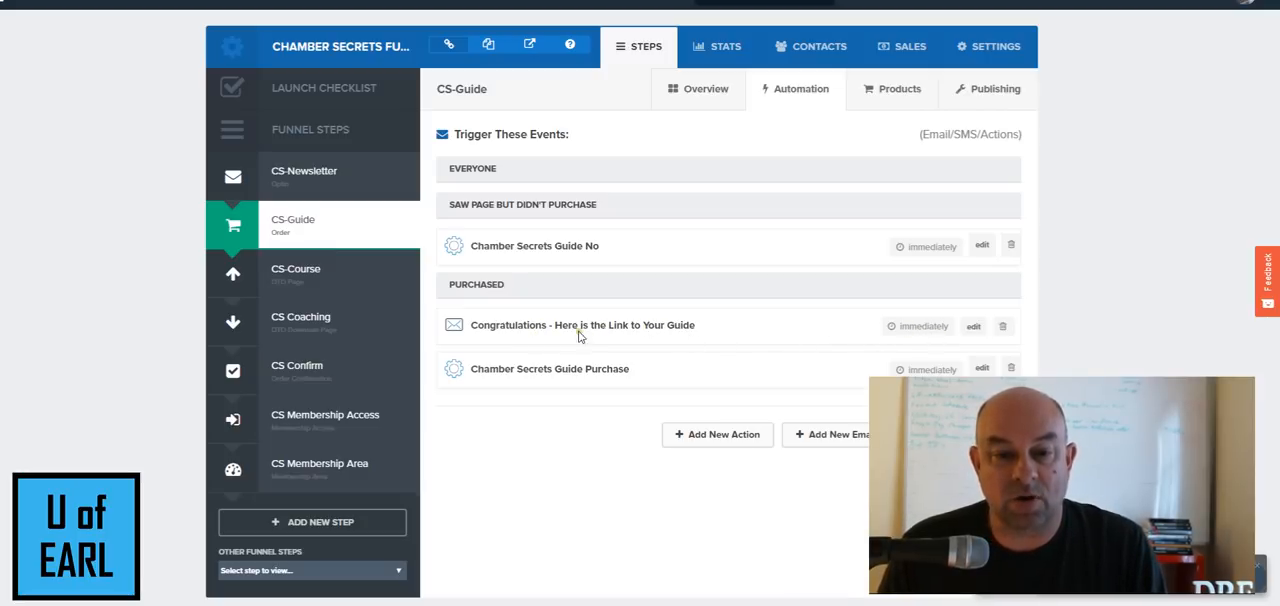
mouse_move(882, 336)
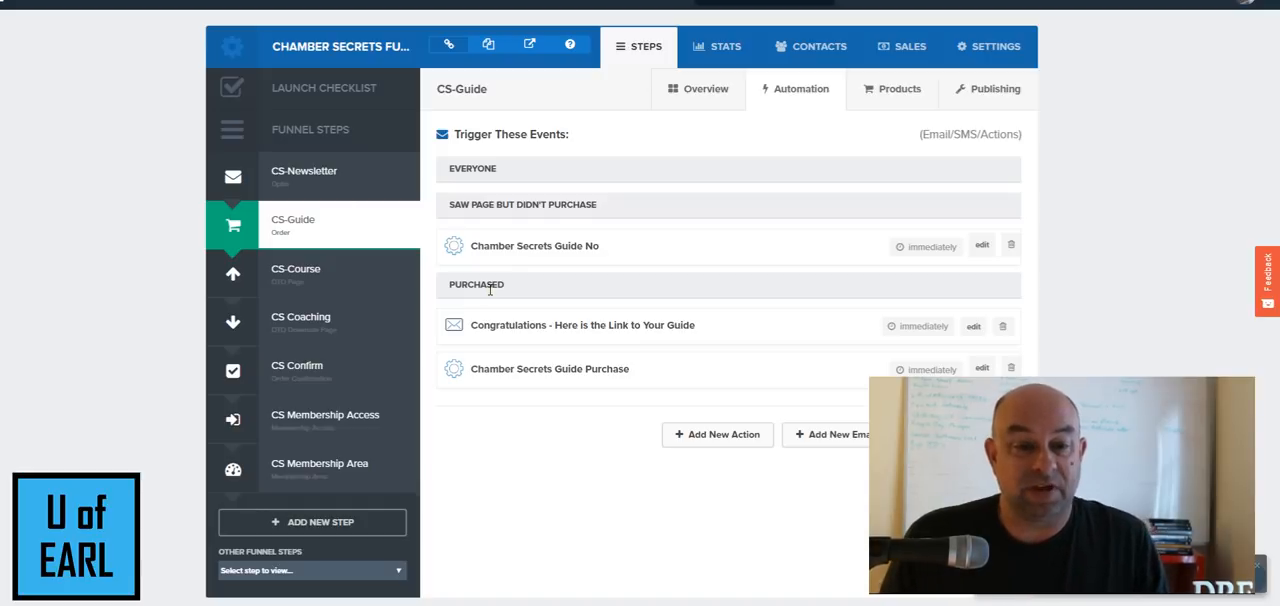
mouse_move(296, 276)
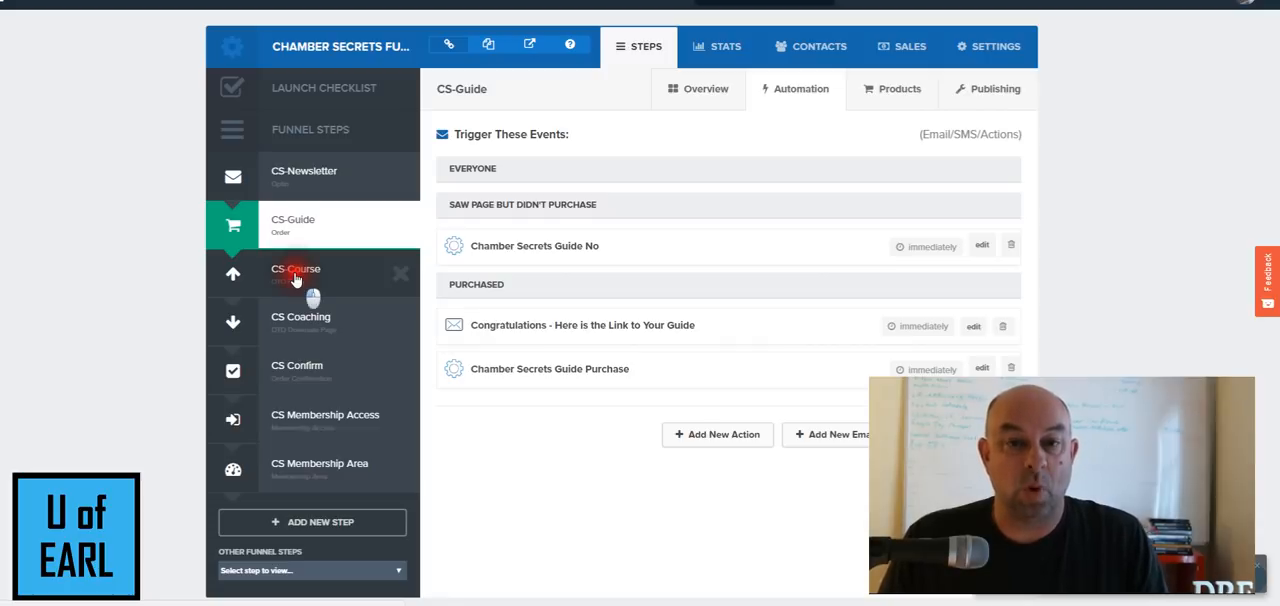
- Preview the CS-Course upsell page in the editor, then move to the CS Coaching downsell step
click(296, 272)
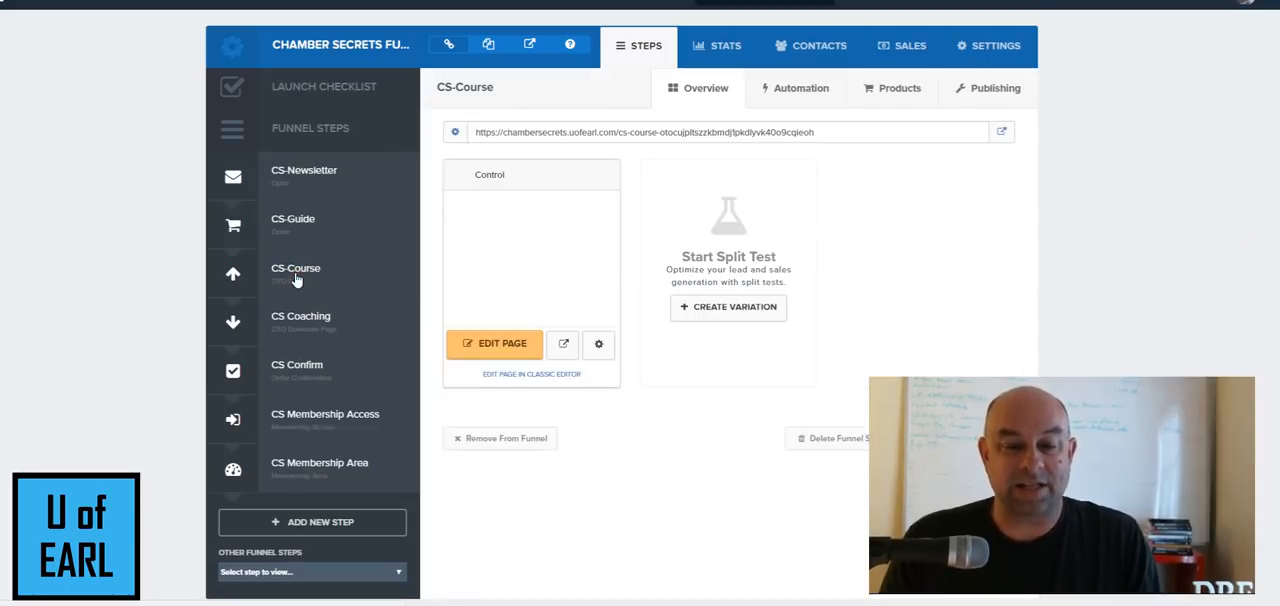
click(296, 272)
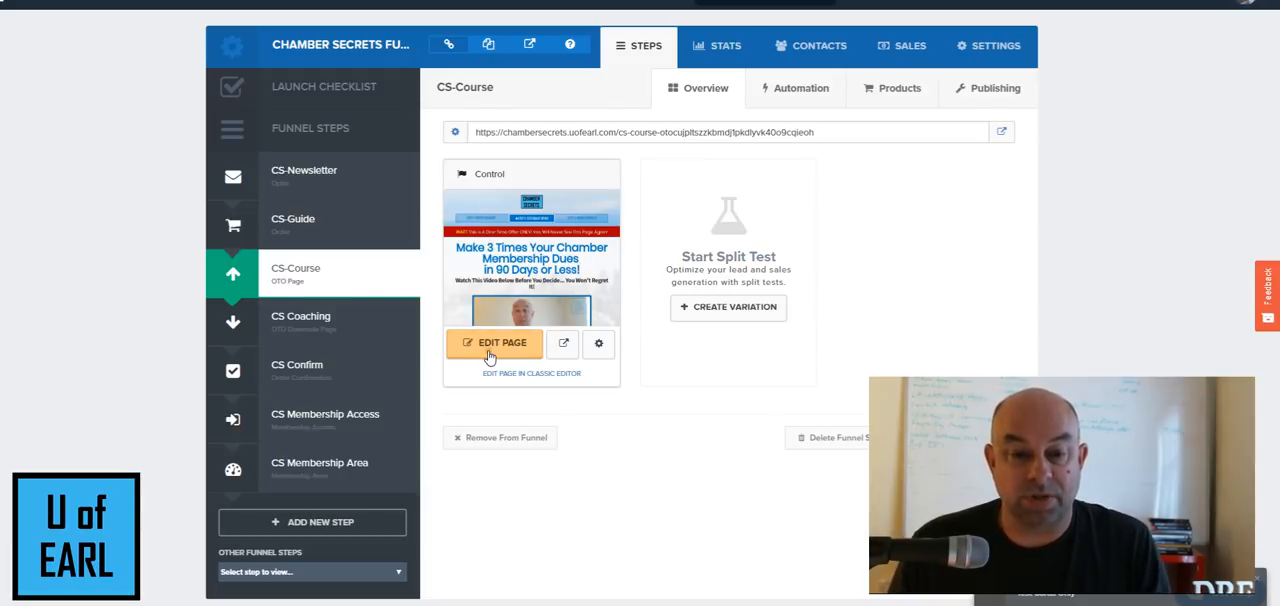
mouse_move(872, 358)
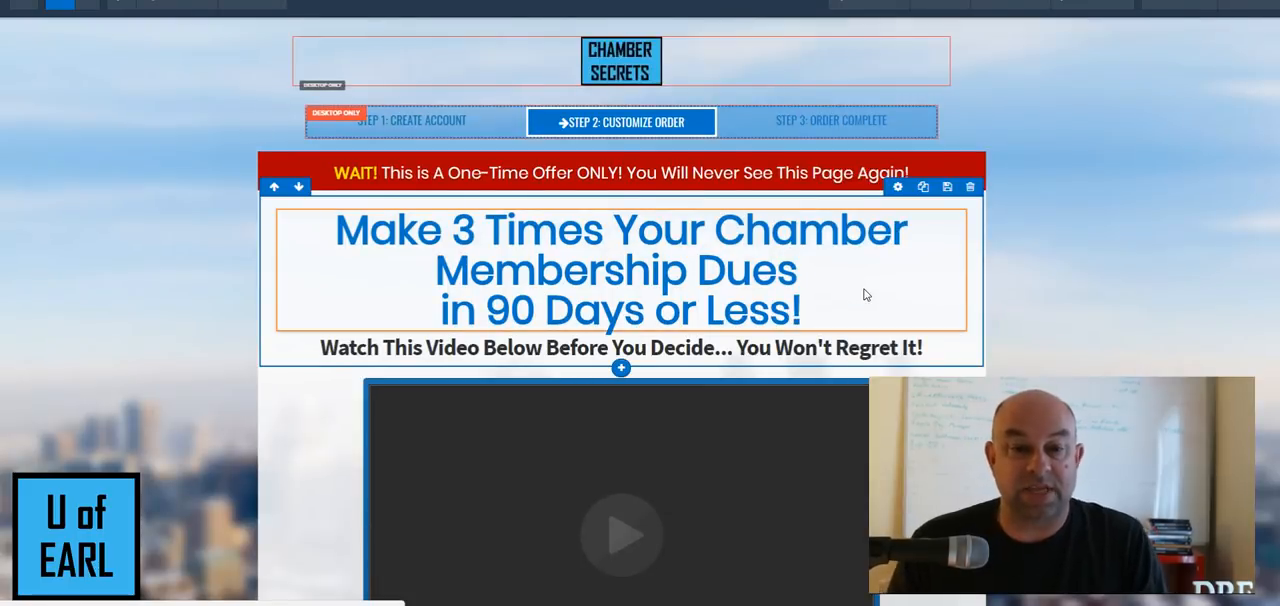
scroll(down, 3)
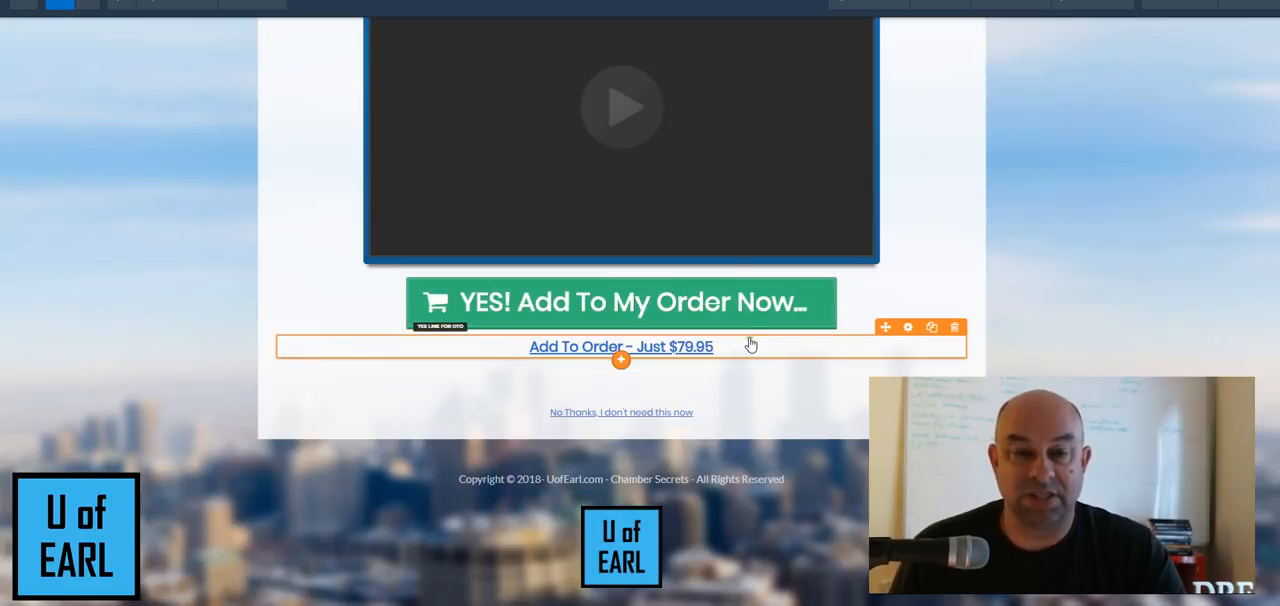
scroll(up, 3)
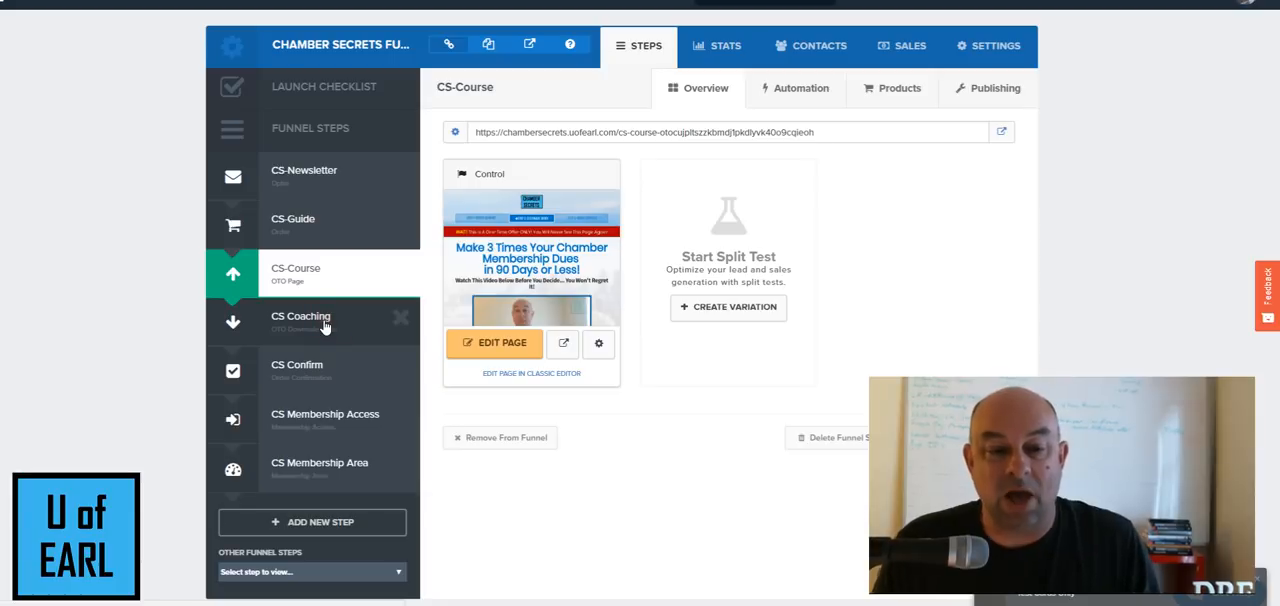
click(300, 320)
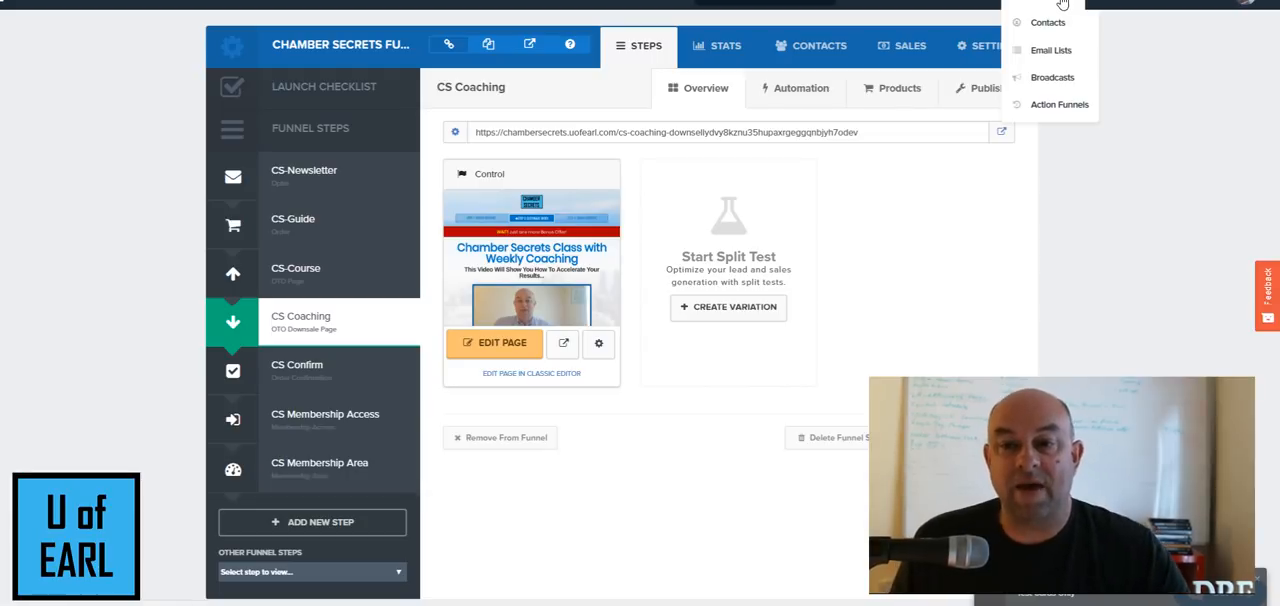
- Go to Actionetics Action Funnels and load the Chamber Secrets Follow Up funnel
click(930, 250)
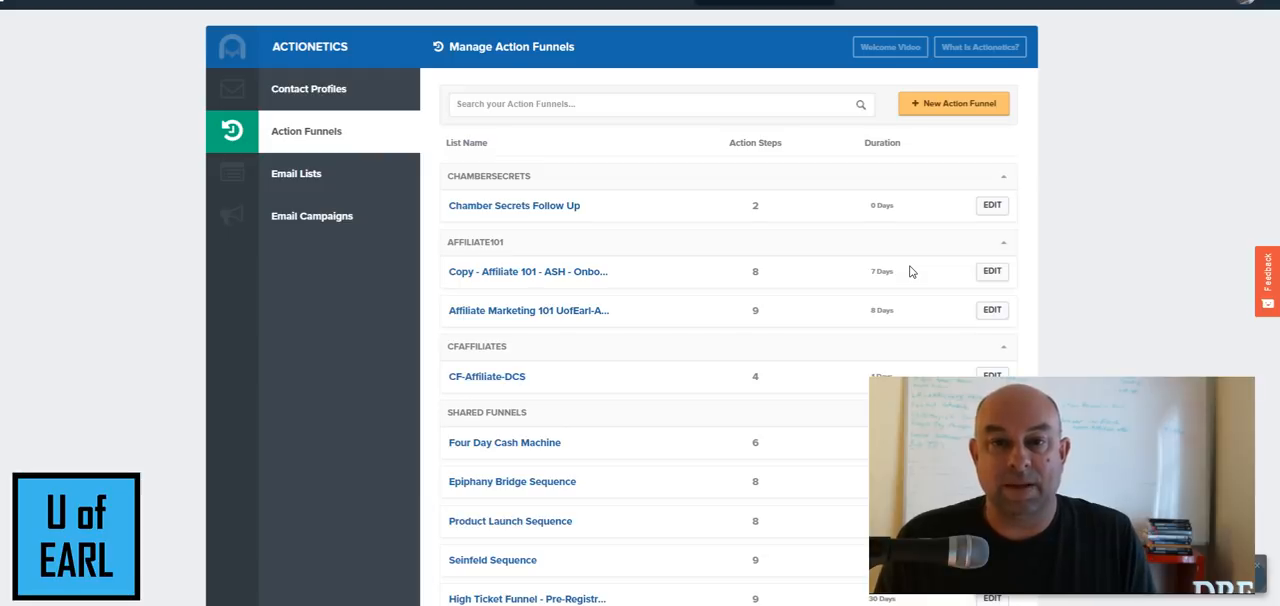
mouse_move(516, 204)
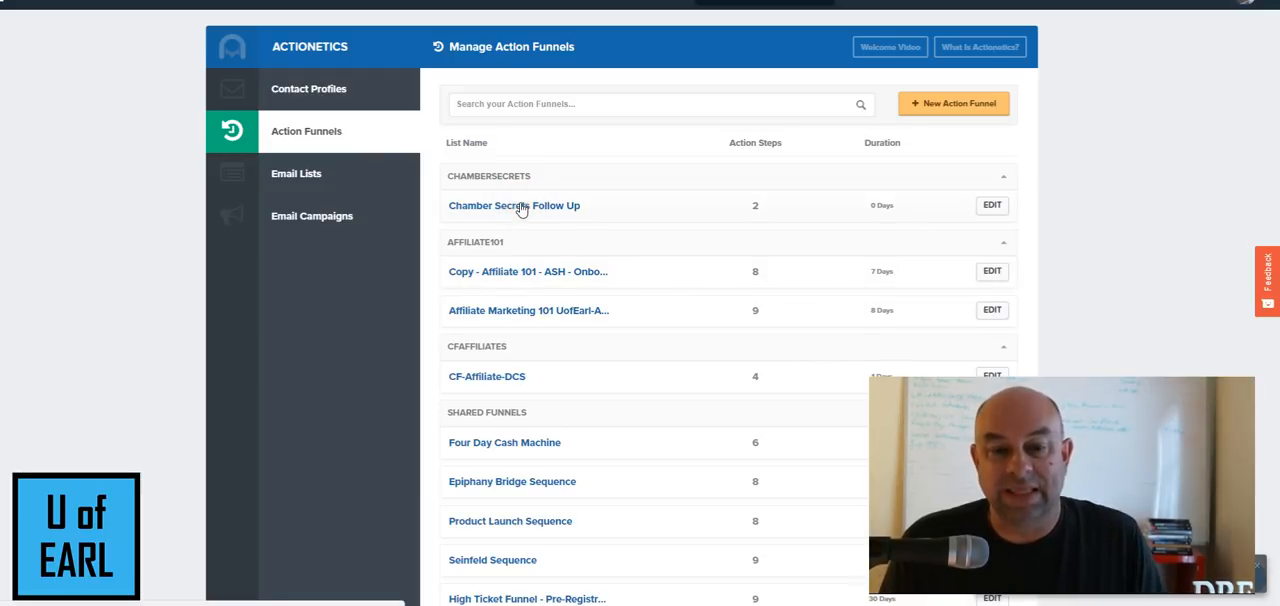
click(514, 204)
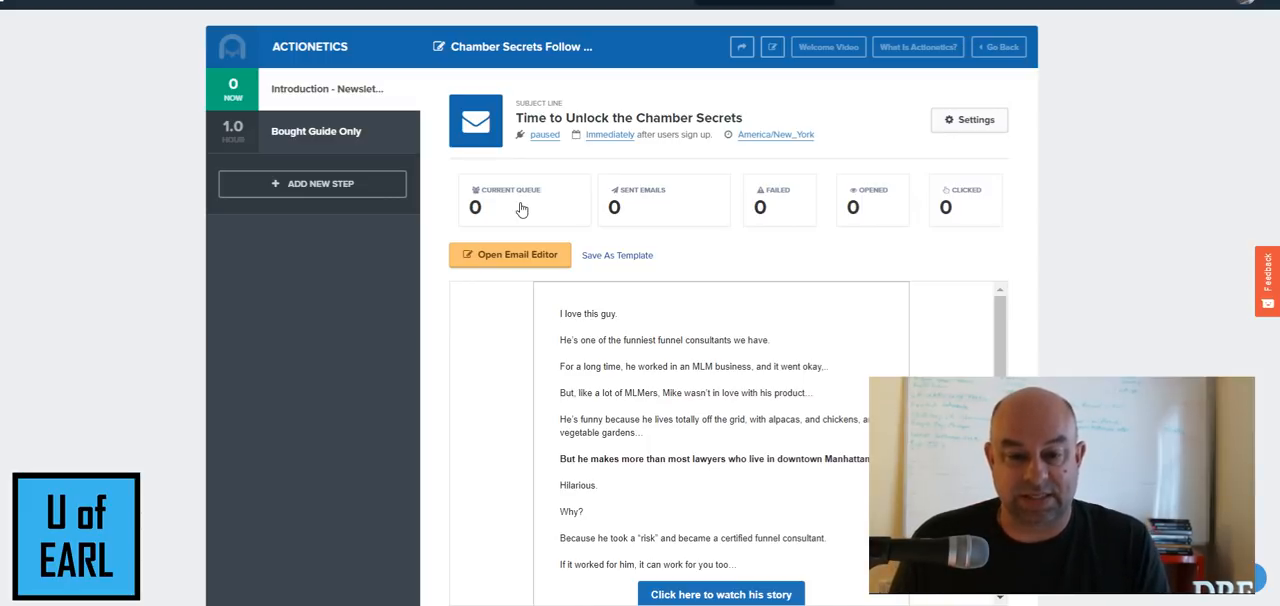
mouse_move(668, 196)
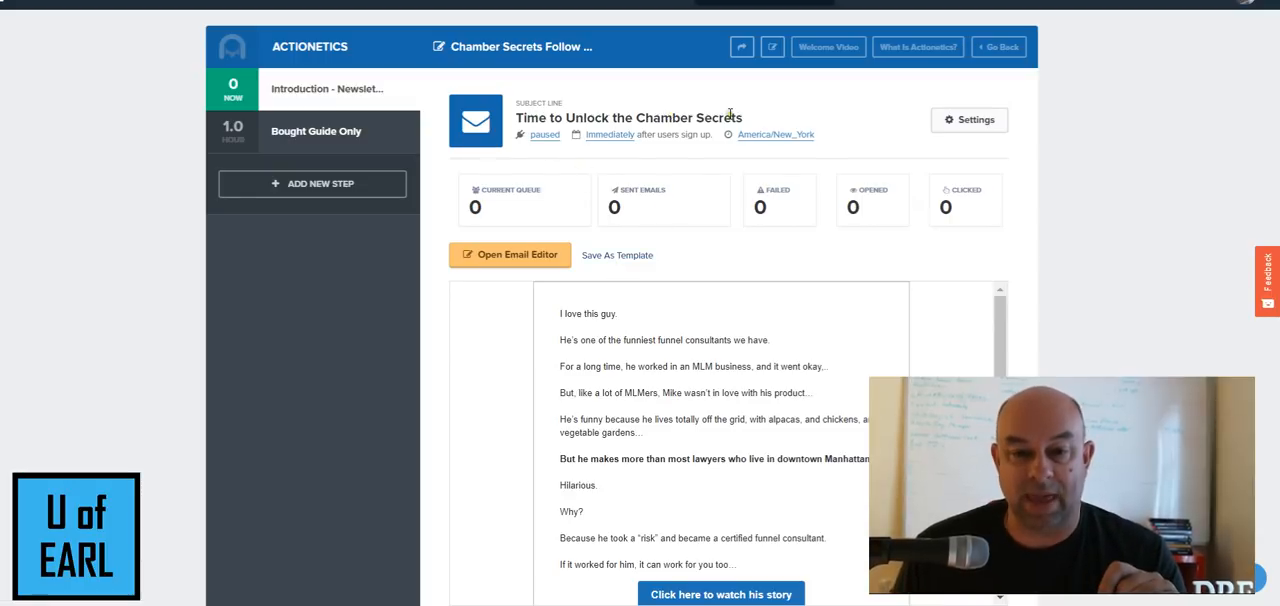
scroll(down, 3)
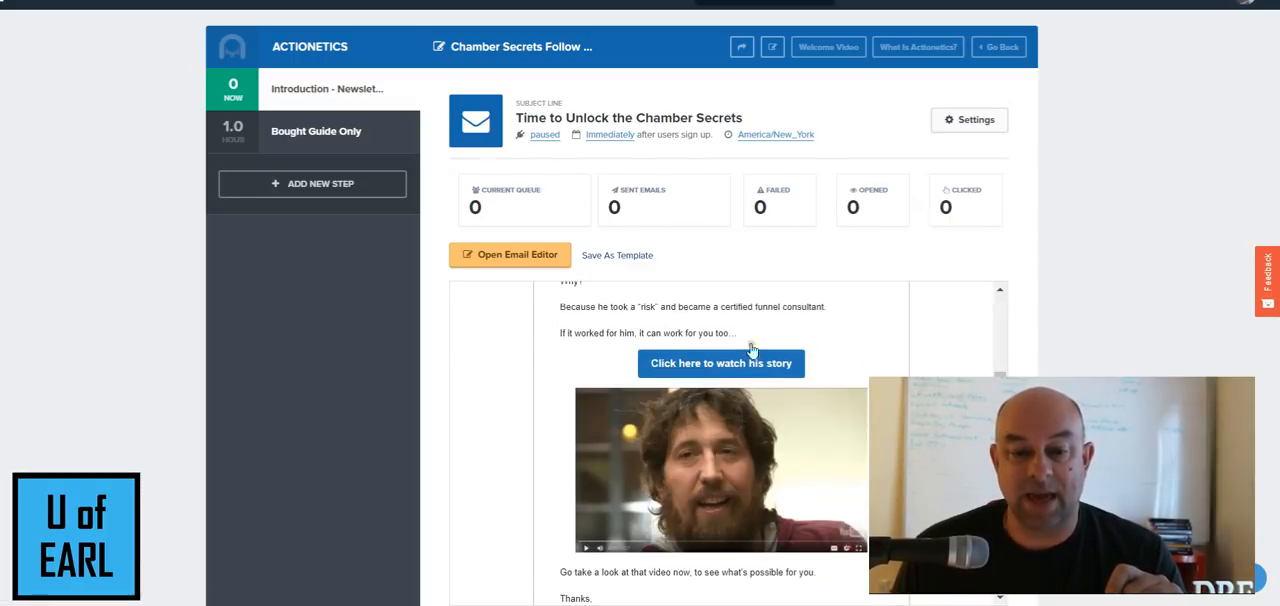
scroll(down, 3)
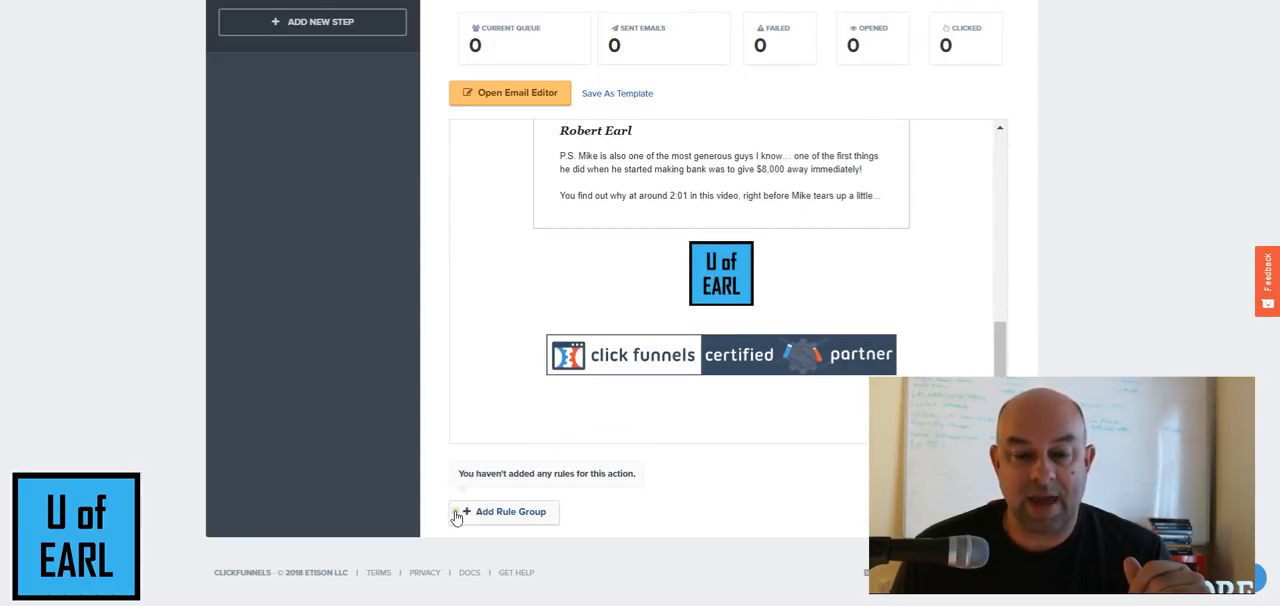
mouse_move(488, 490)
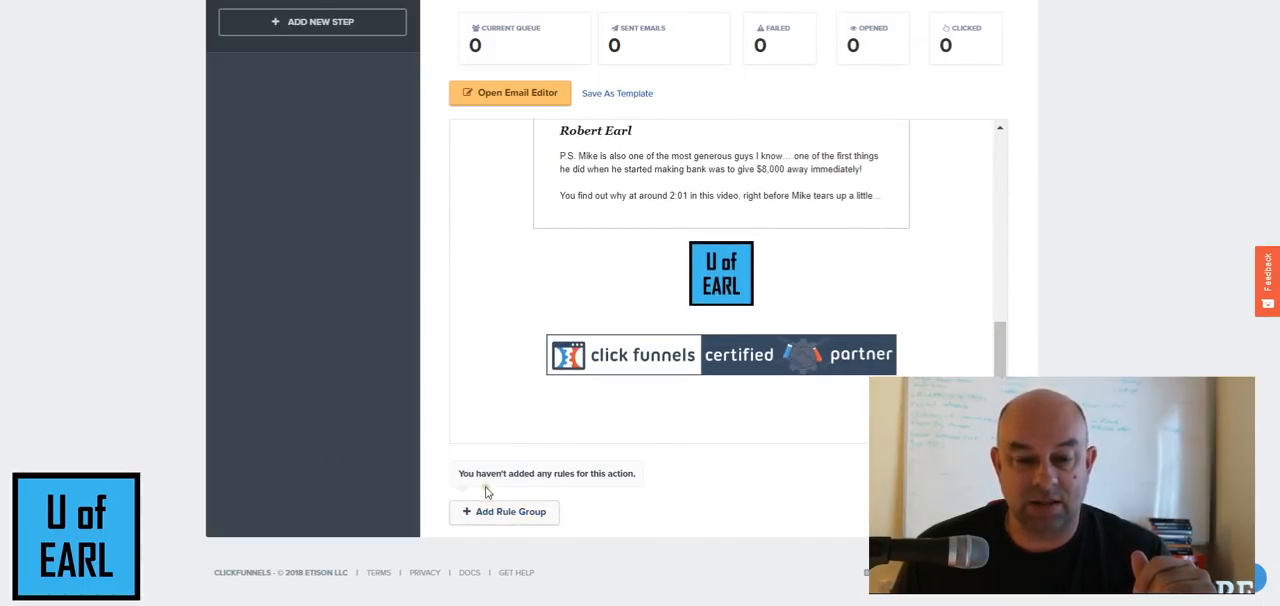
- Add a rule group requiring Bought Product equal to Chamber Secrets 10 Week Coaching
click(504, 512)
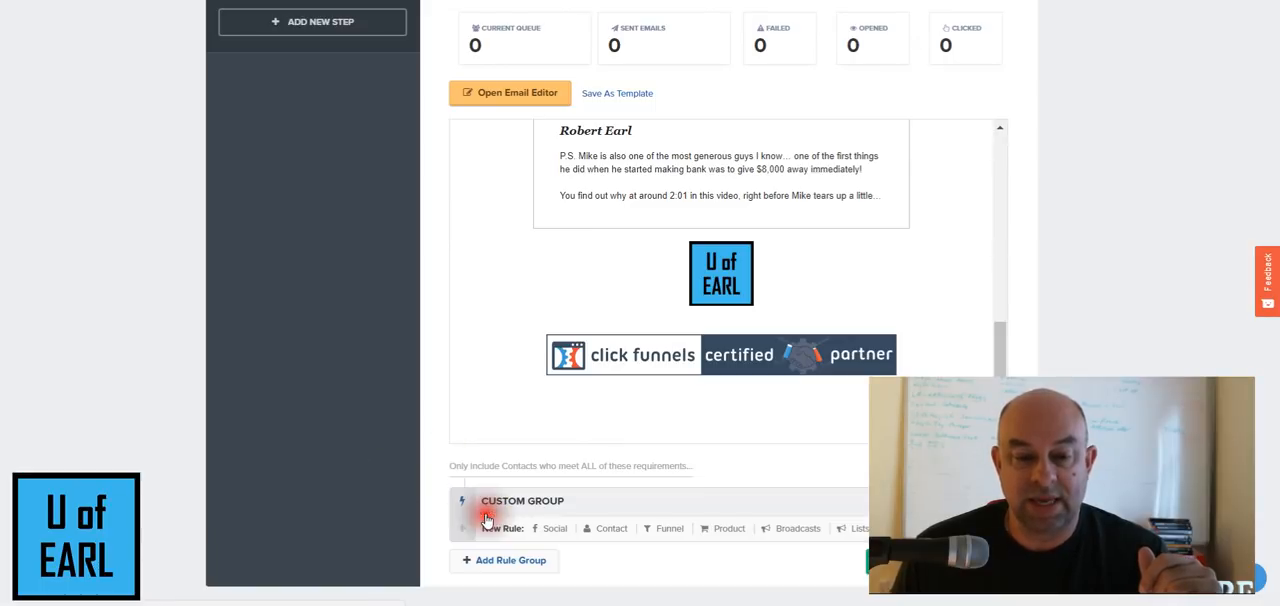
scroll(down, 3)
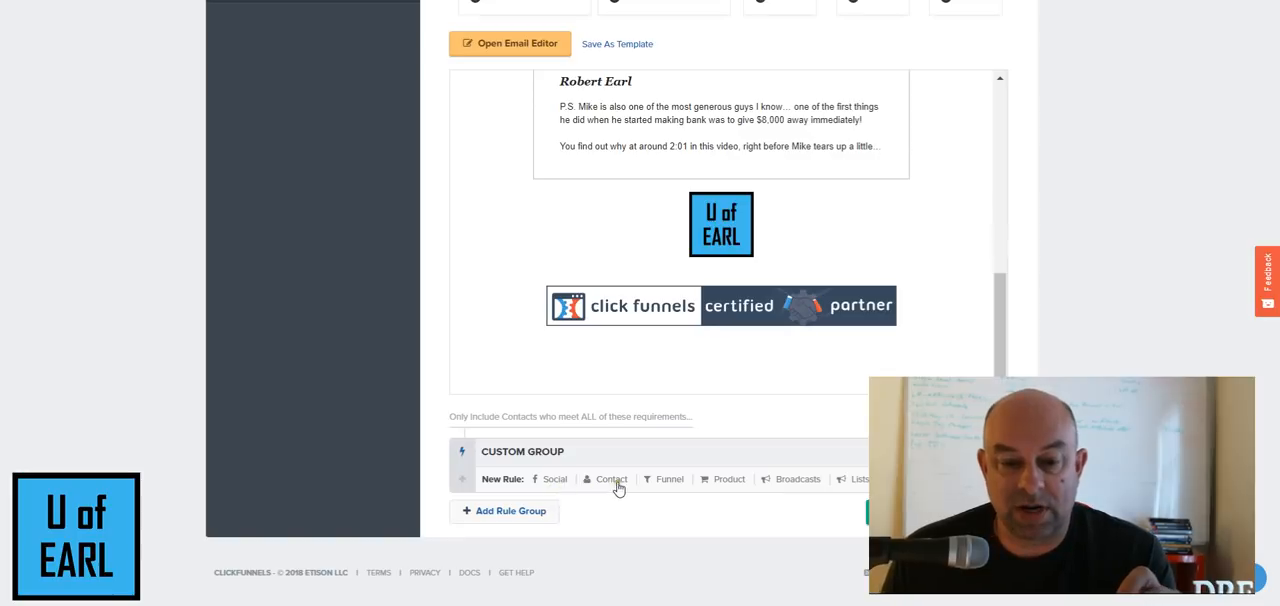
mouse_move(730, 484)
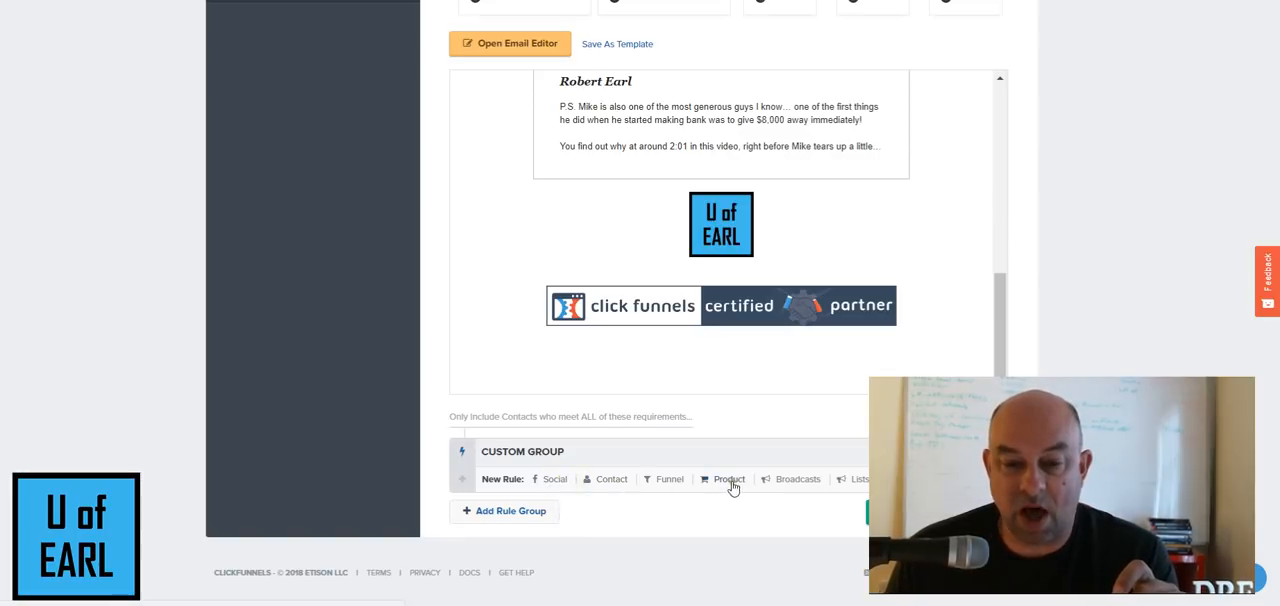
click(728, 478)
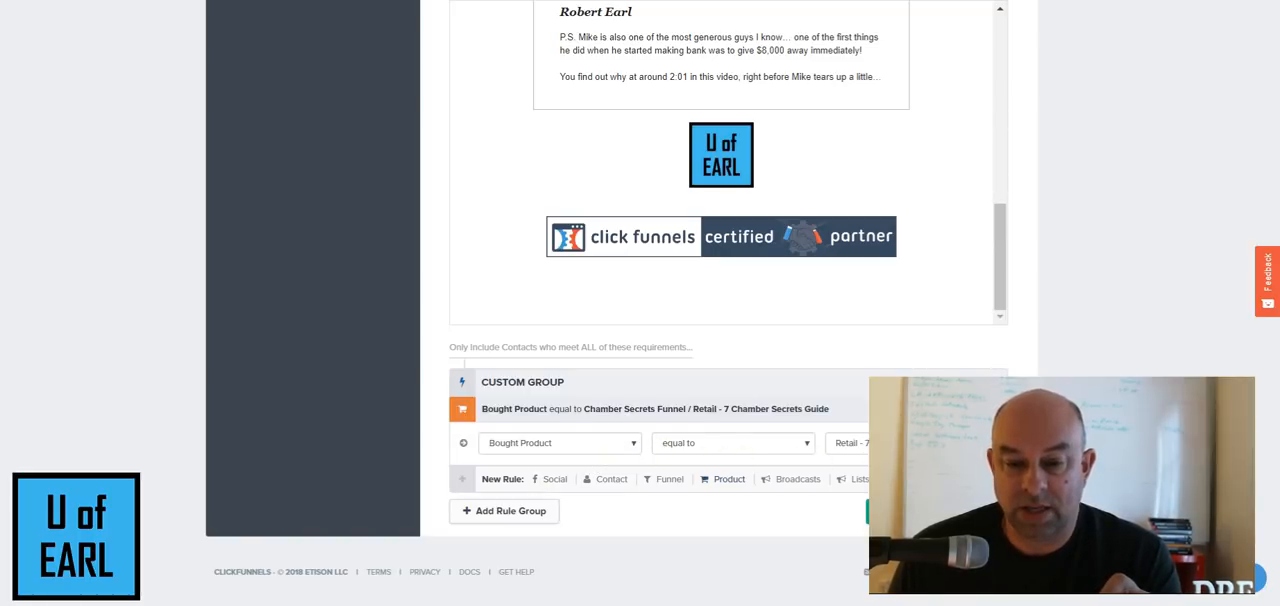
click(852, 444)
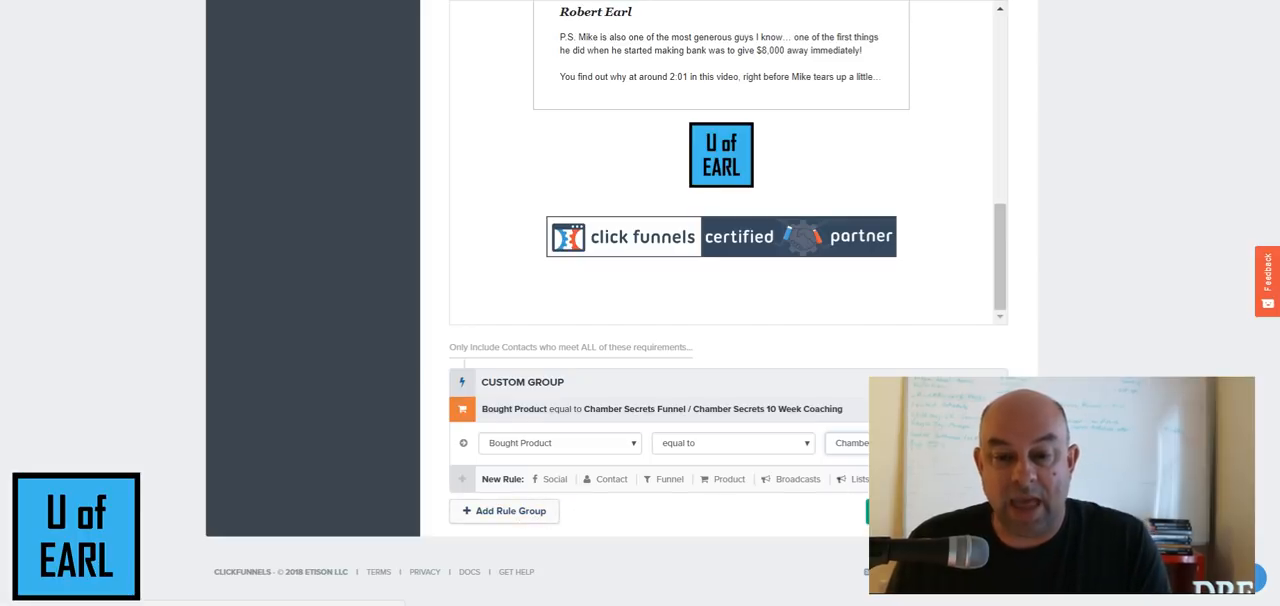
- Add a second rule group for the retail coaching product, then go to the email's settings
click(504, 512)
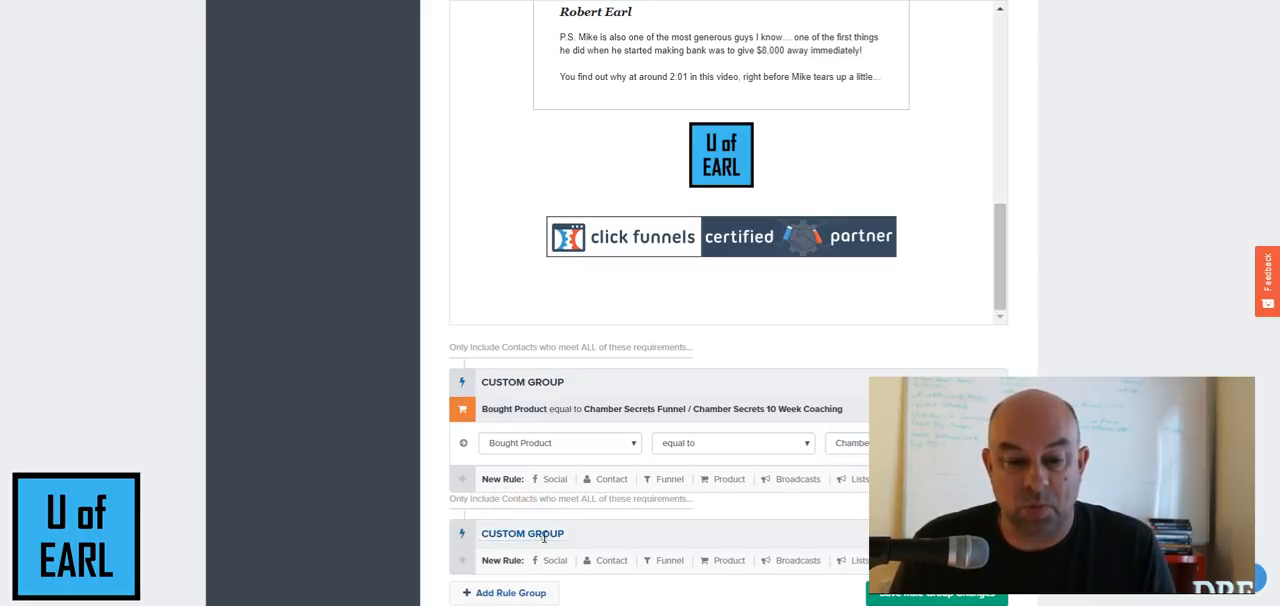
scroll(down, 3)
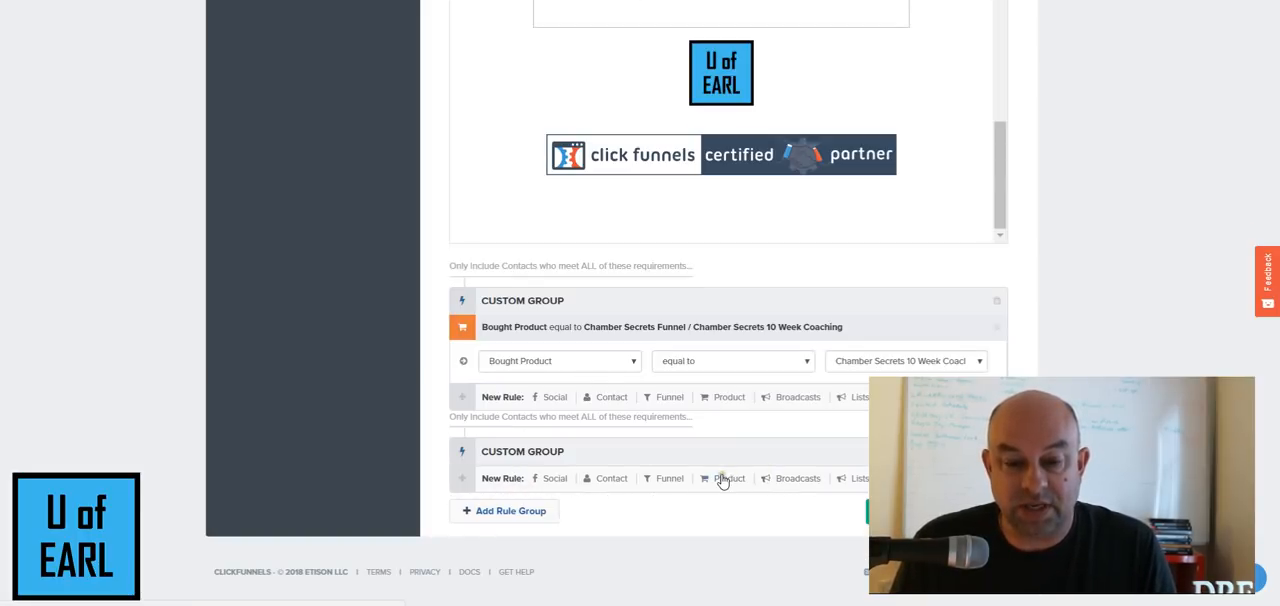
click(722, 478)
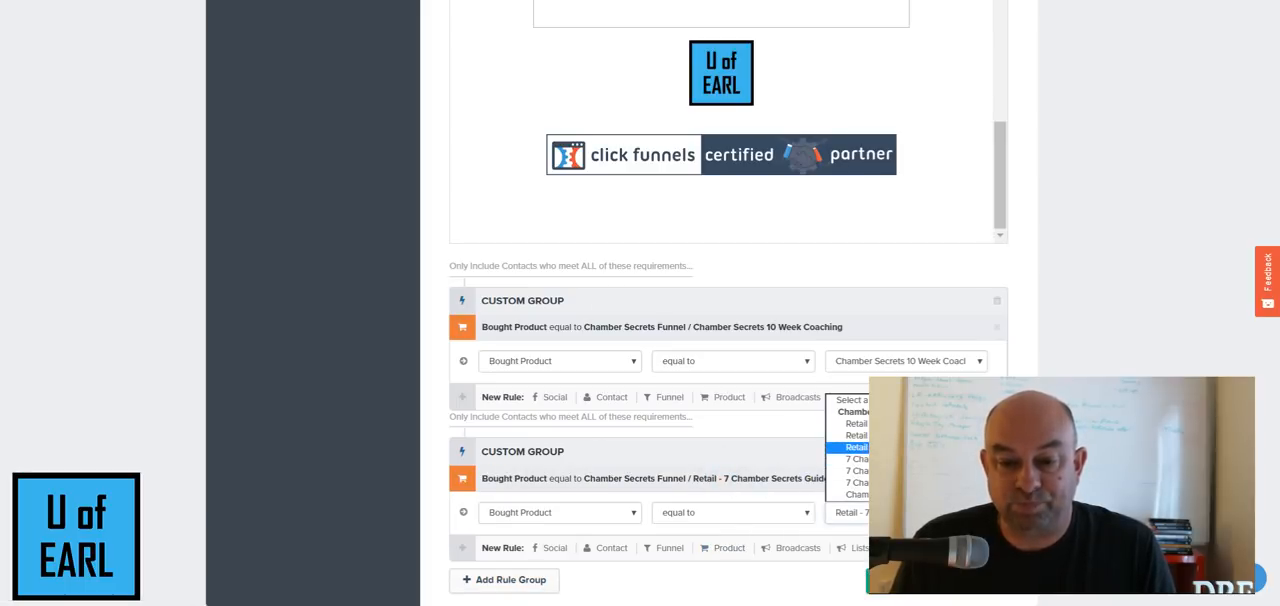
click(856, 448)
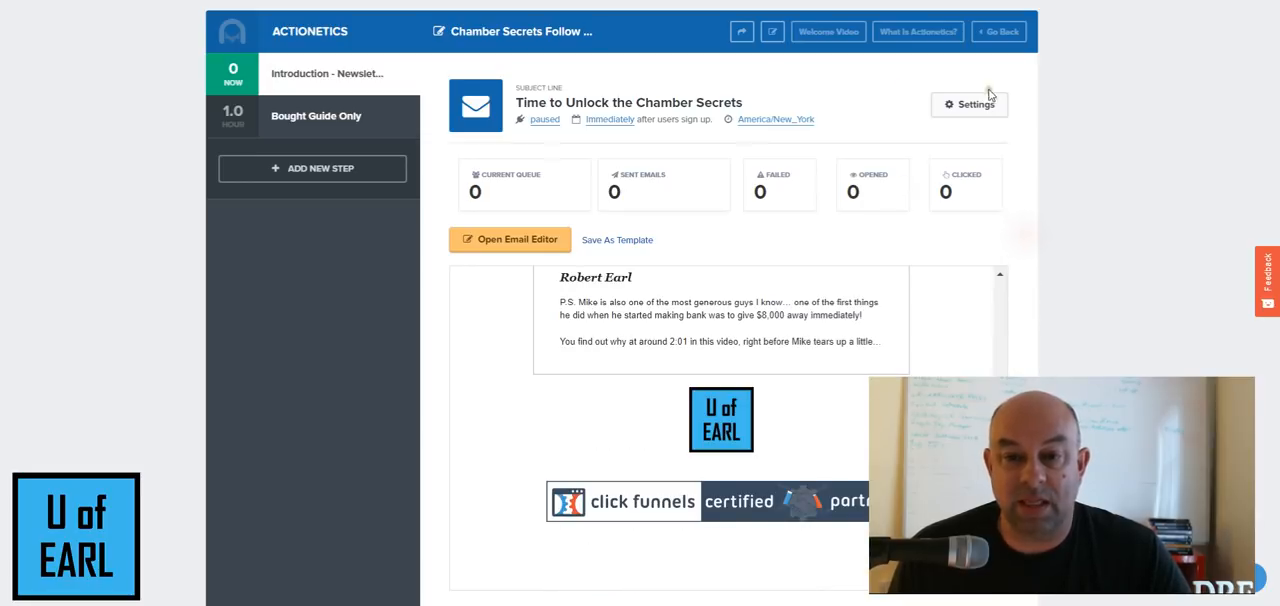
click(968, 104)
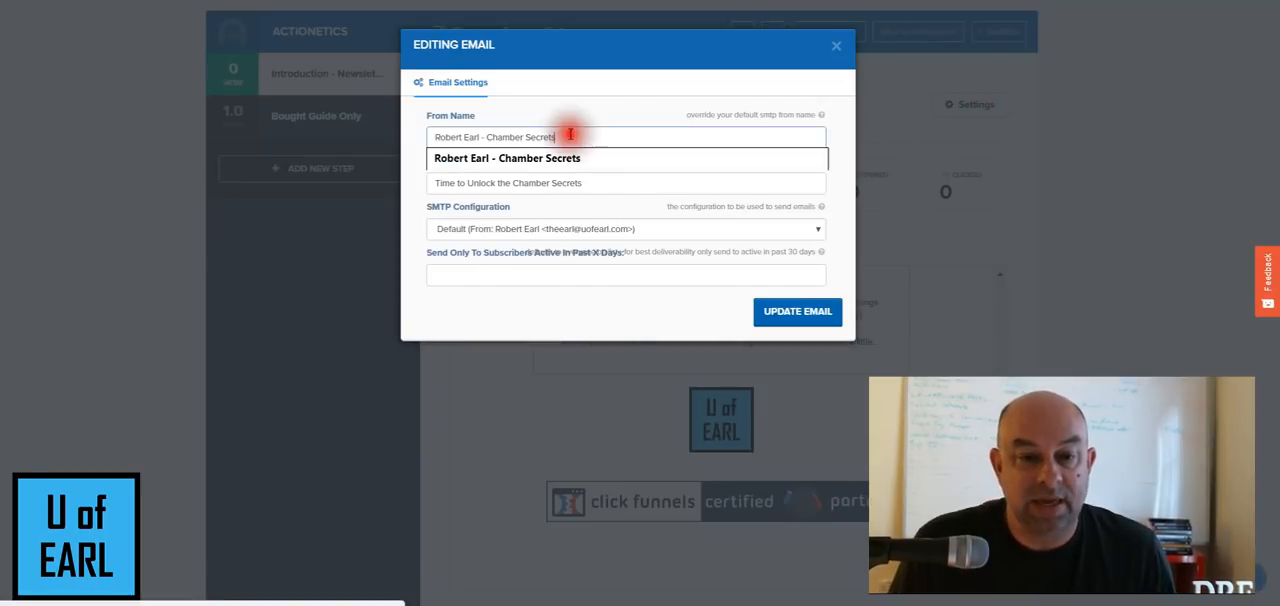
- Replace the subject with 'Congrats for Investing in Yourself via Chamber Secrets Coaching' and update the email
click(626, 184)
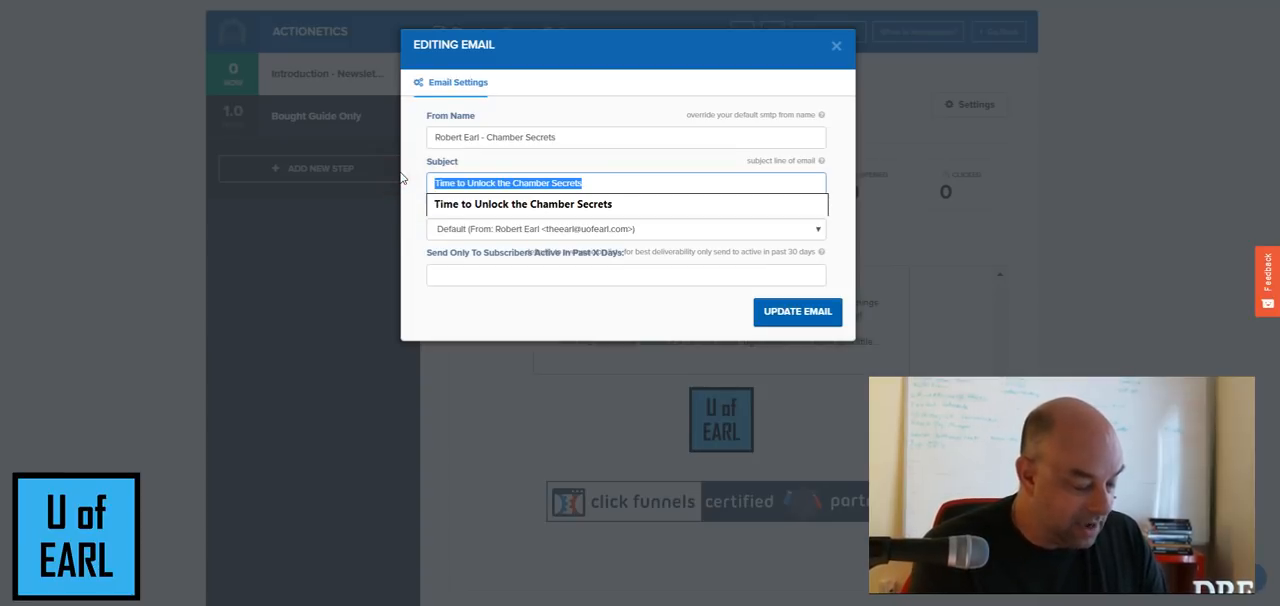
text(Congrats for Inve)
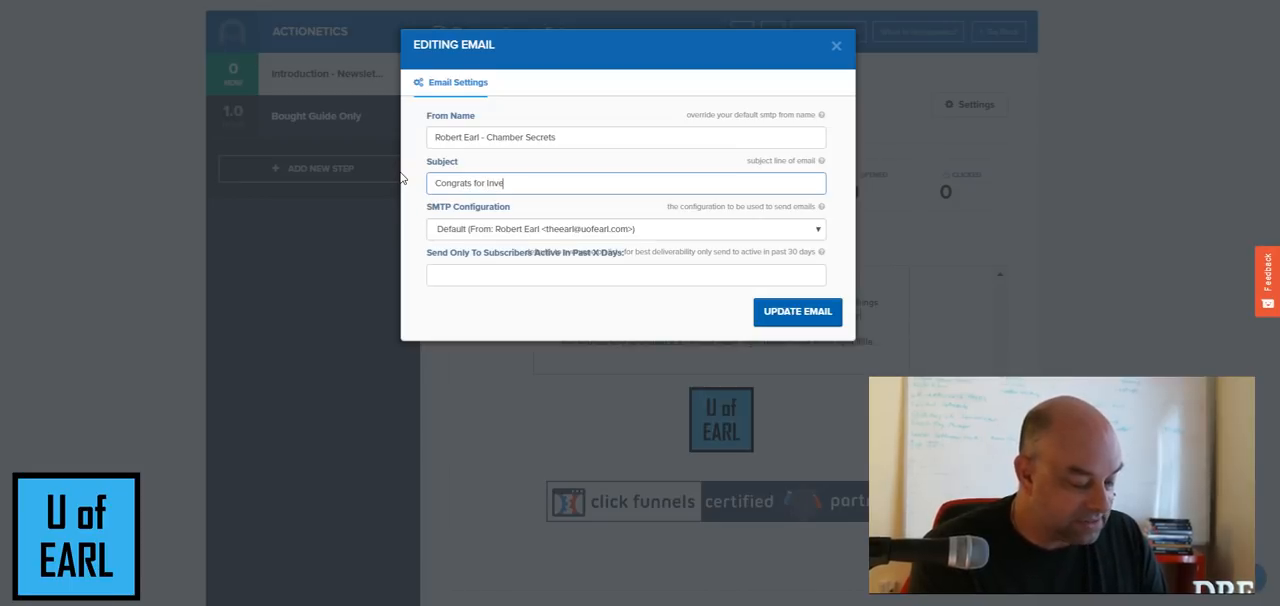
text(sting in)
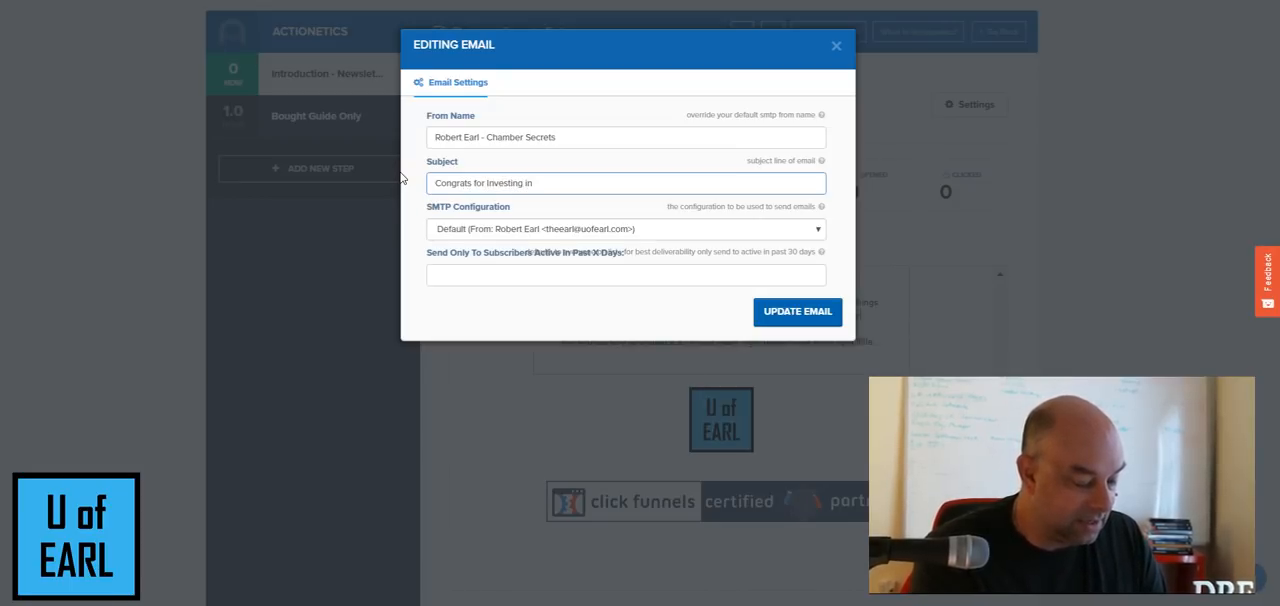
text(Yourself)
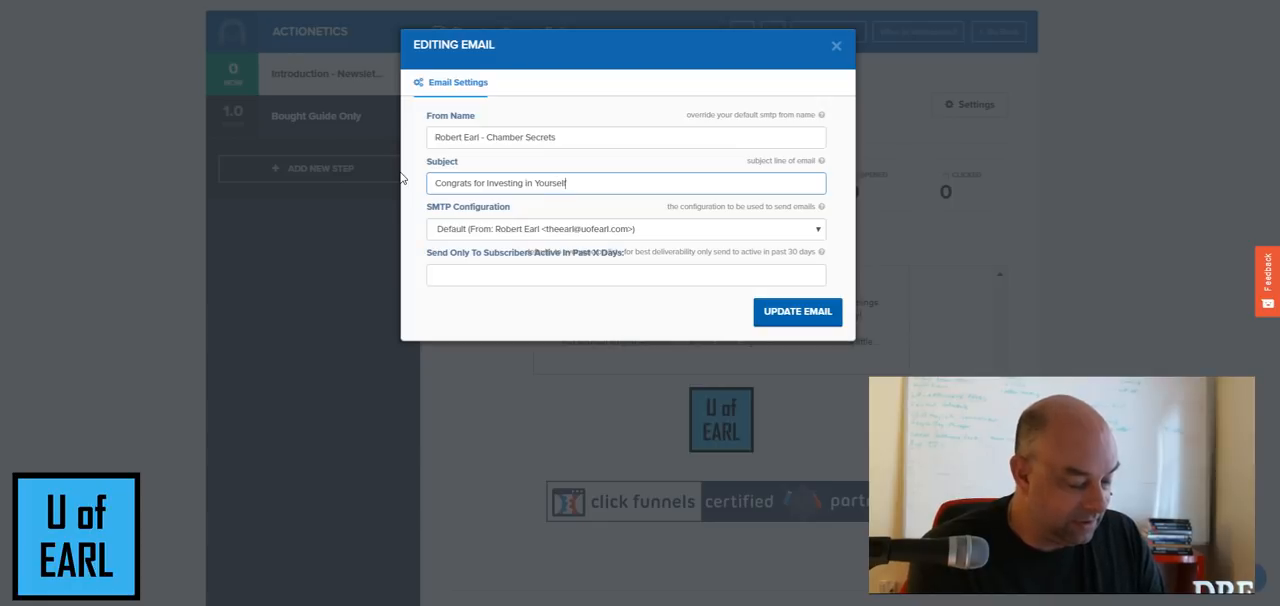
text(via Cham)
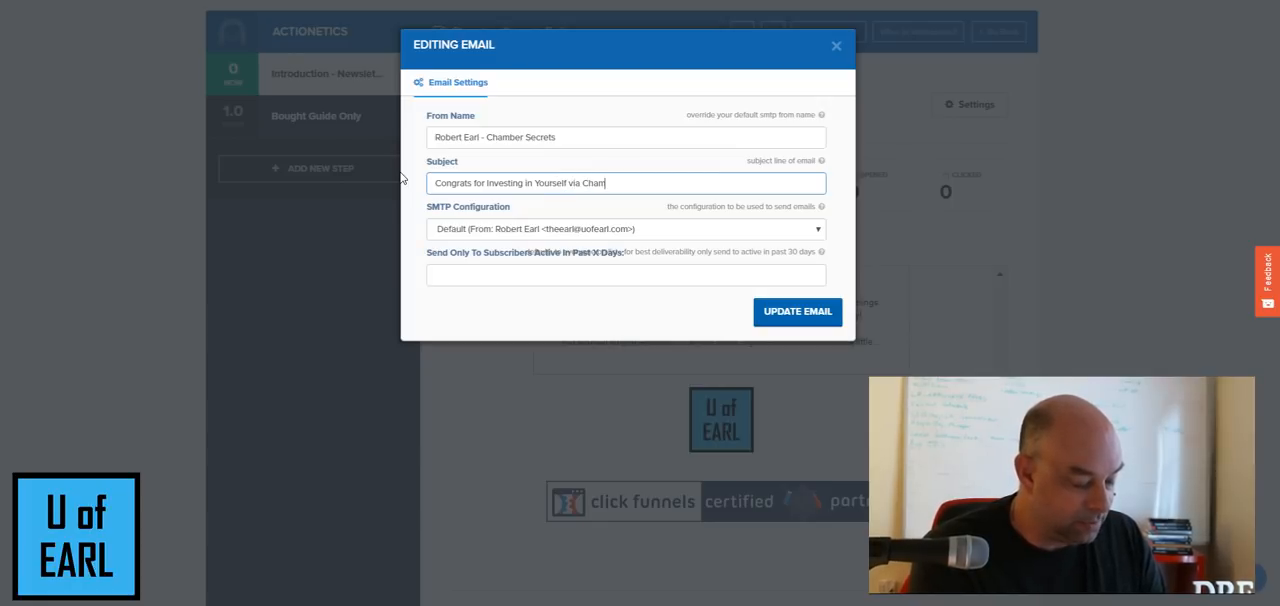
text(ber Secrets Coaching)
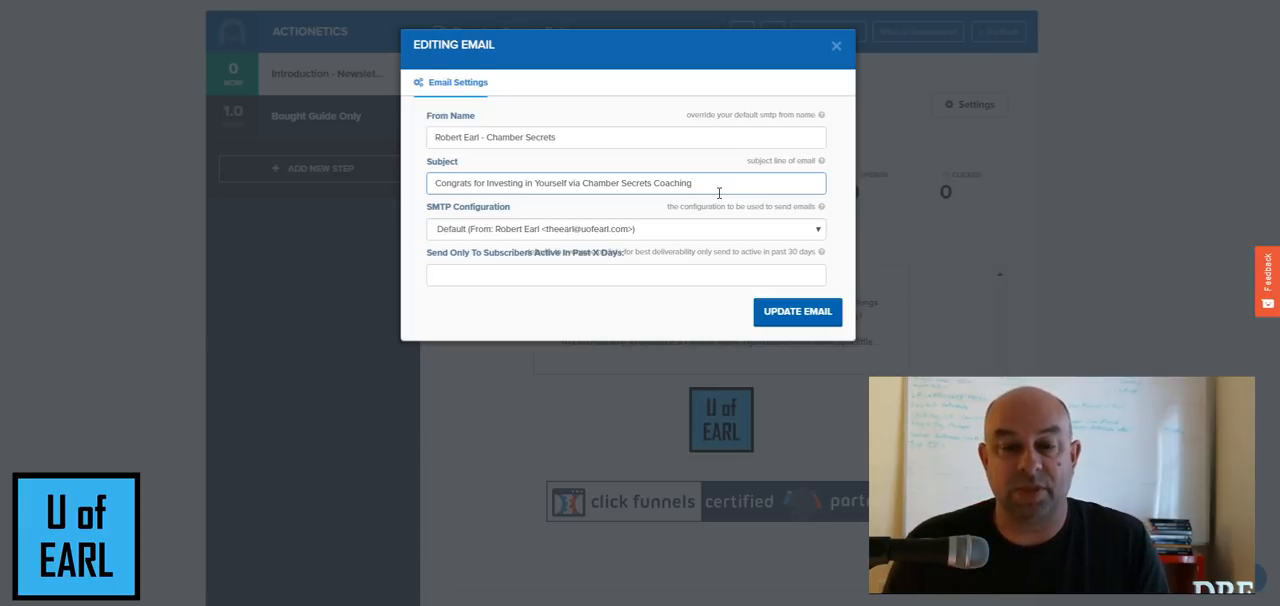
mouse_move(796, 312)
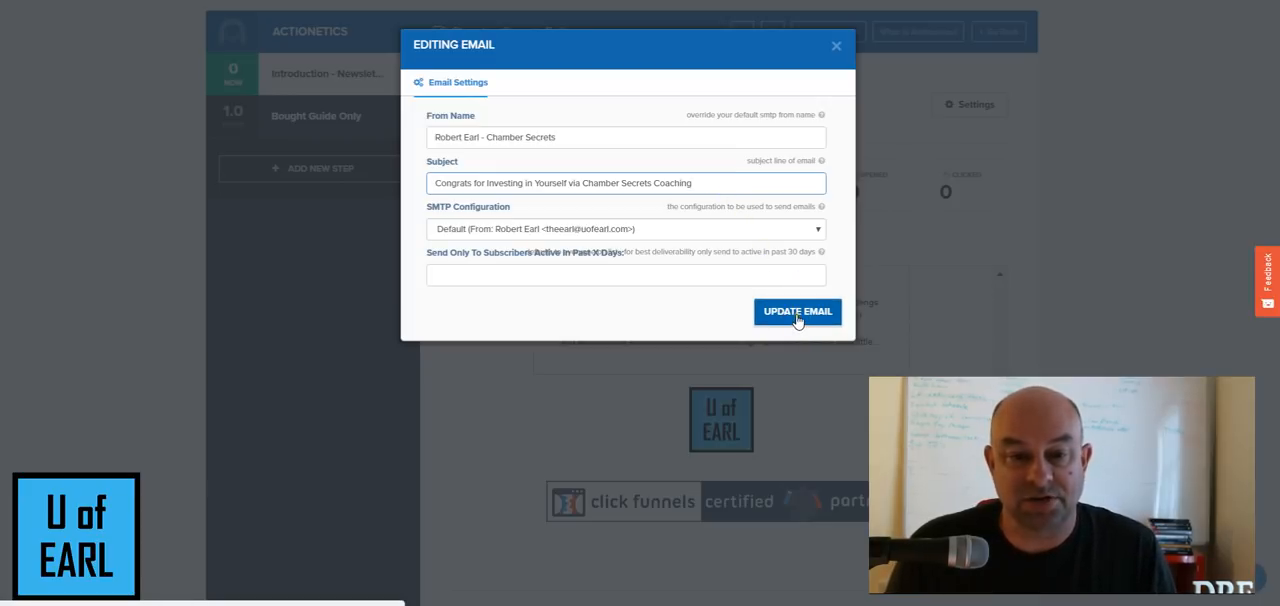
click(796, 312)
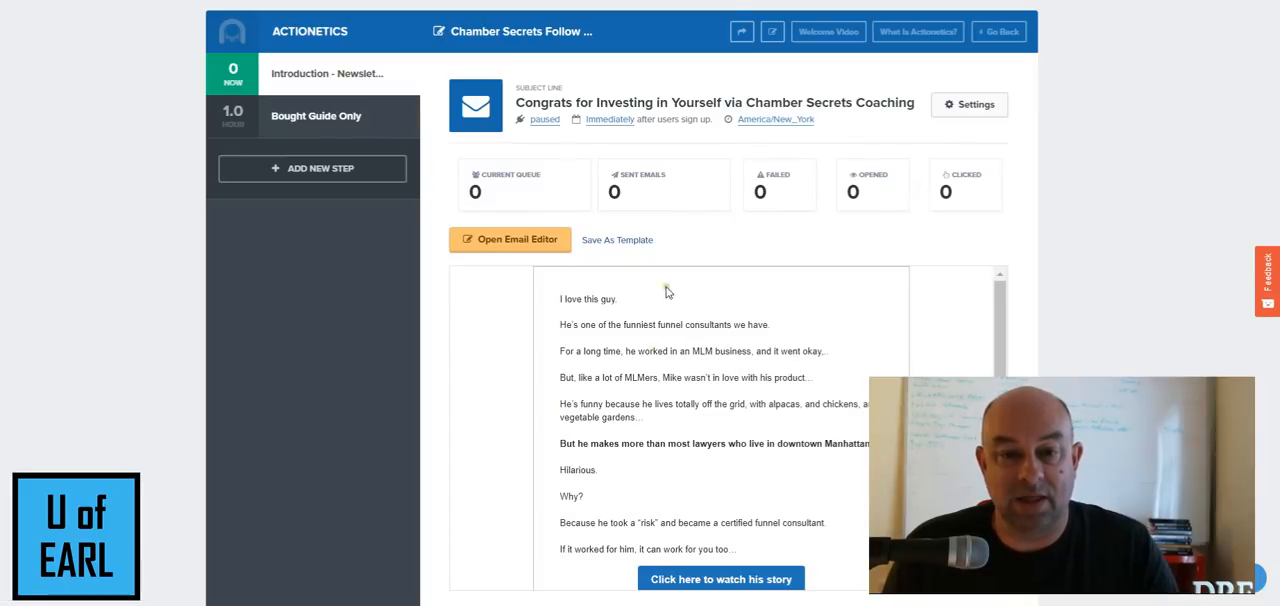
scroll(down, 3)
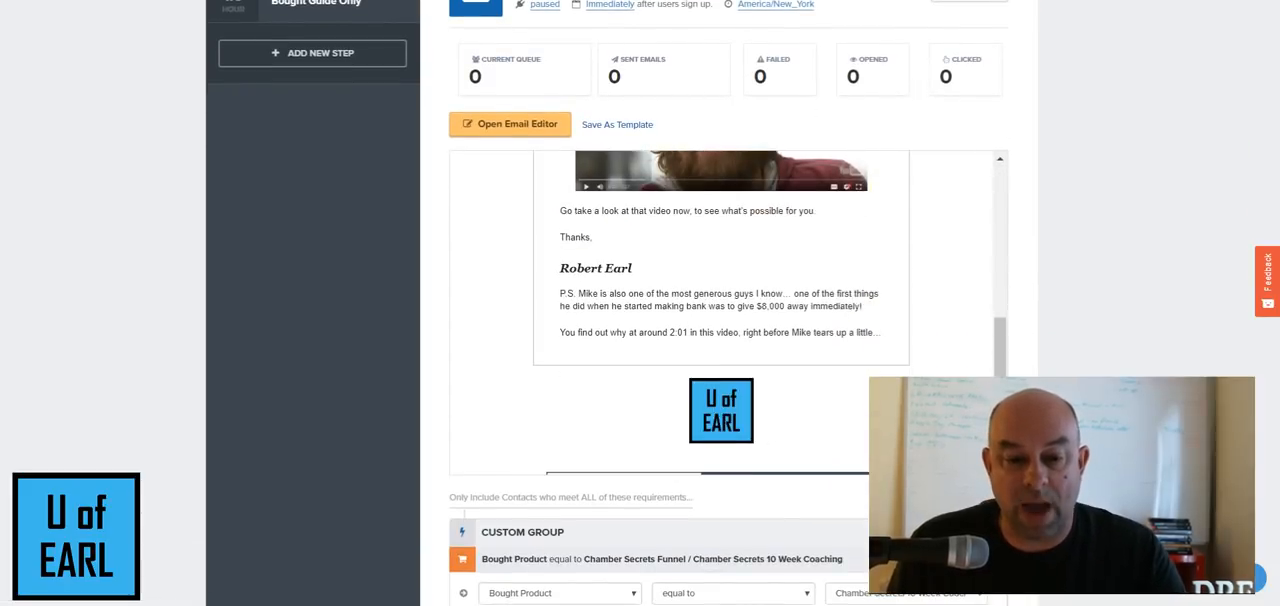
scroll(down, 3)
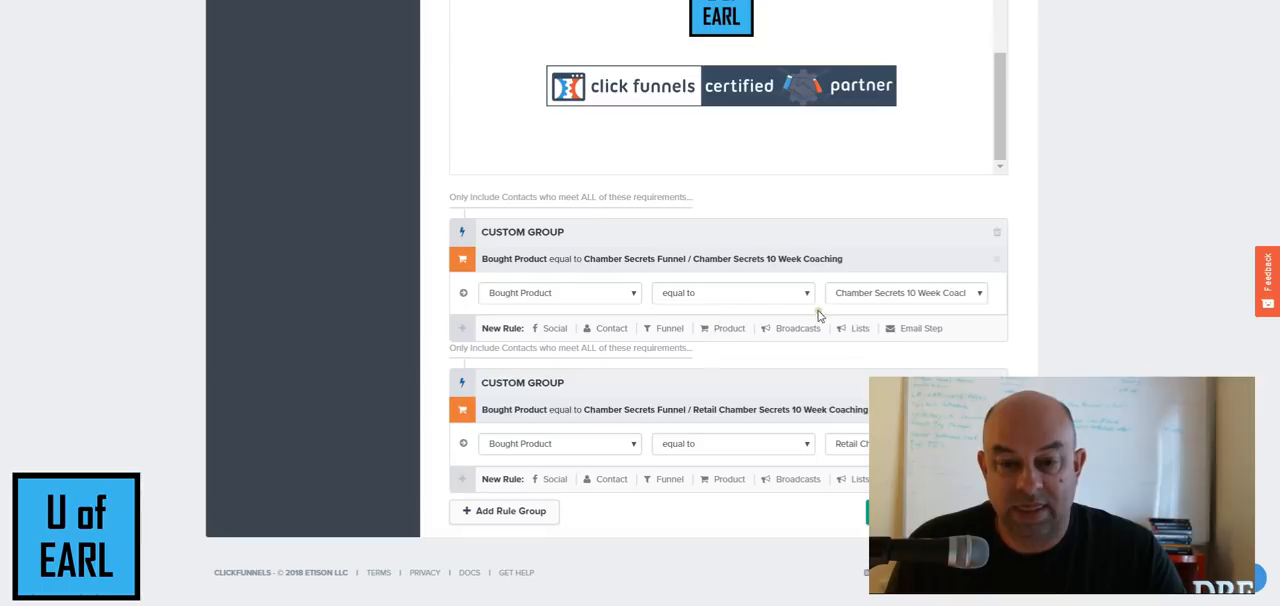
mouse_move(854, 458)
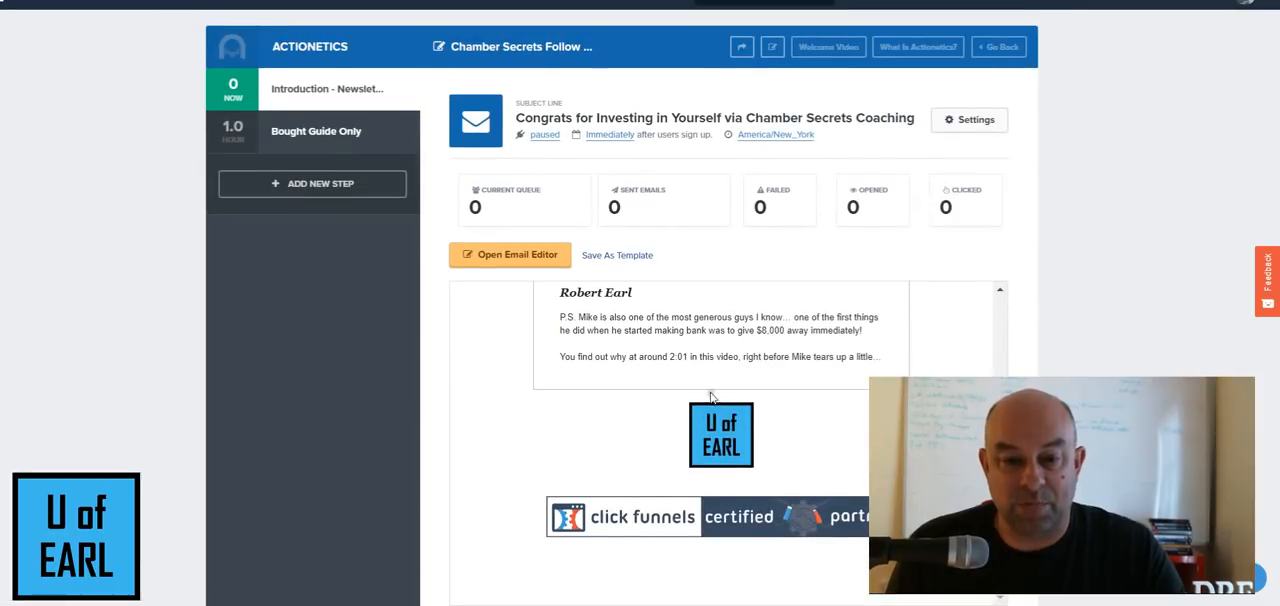
scroll(down, 3)
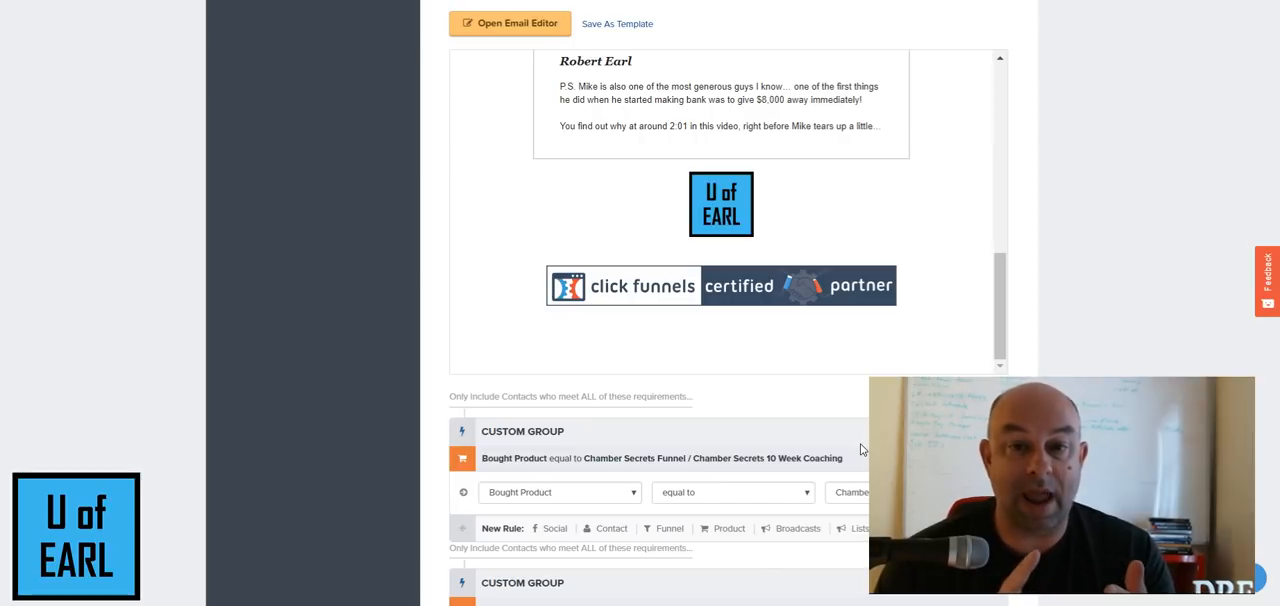
scroll(up, 3)
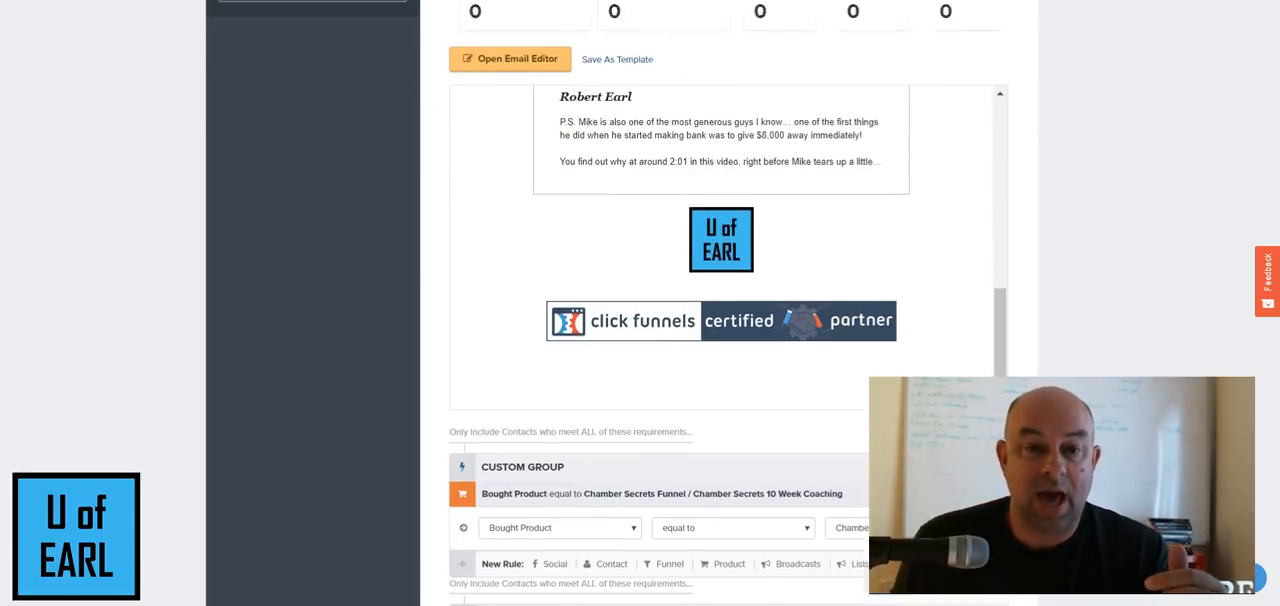
scroll(up, 3)
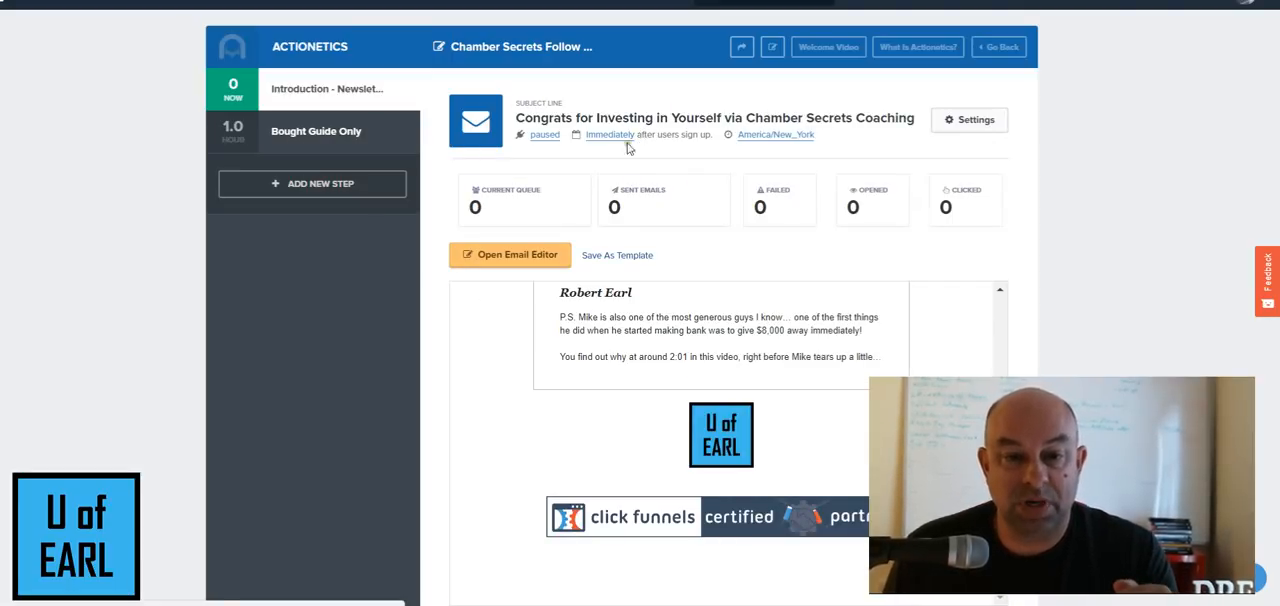
mouse_move(784, 168)
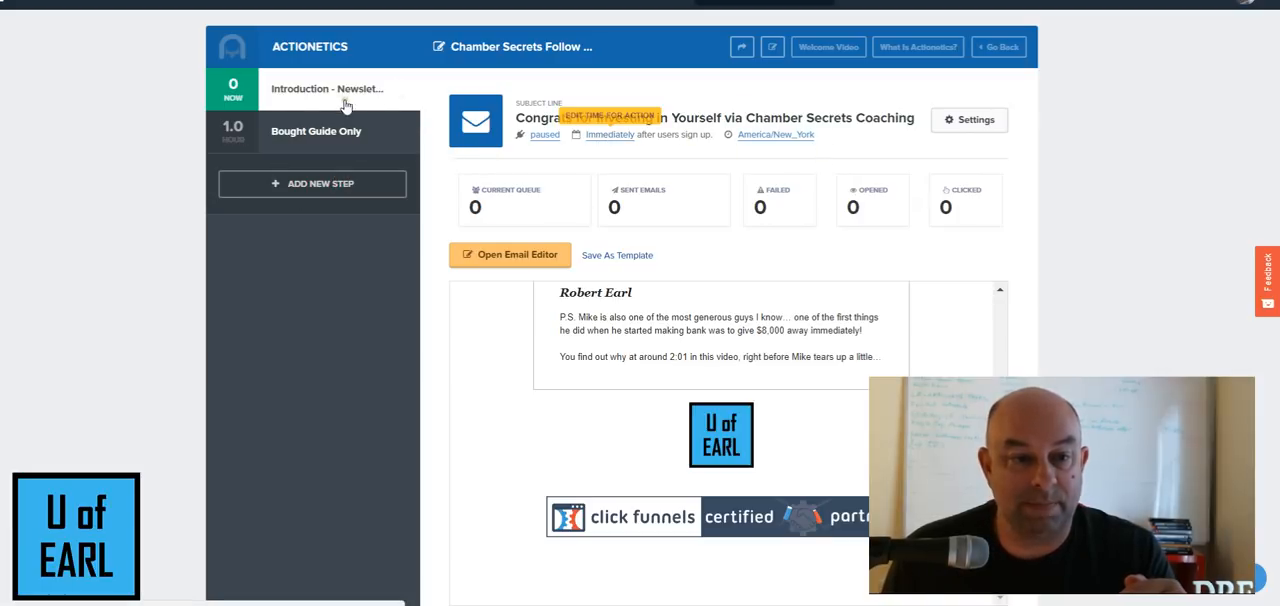
mouse_move(312, 184)
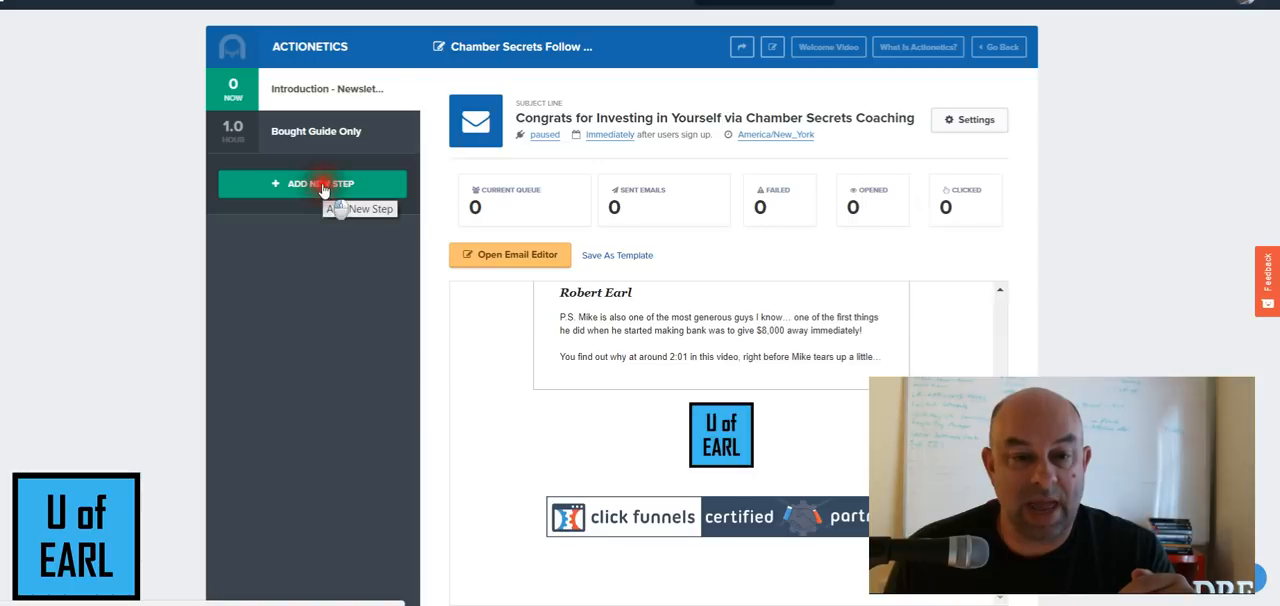
- Create a Send Email step named 'Purchased Course' and apply the first email template to it
click(312, 184)
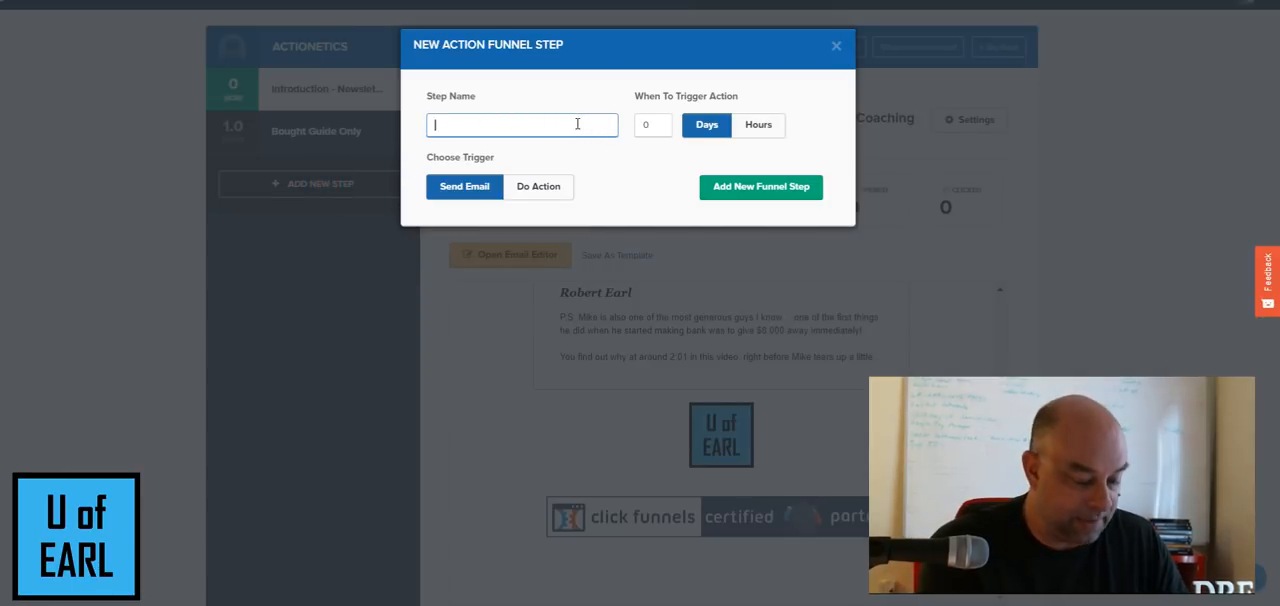
text(F)
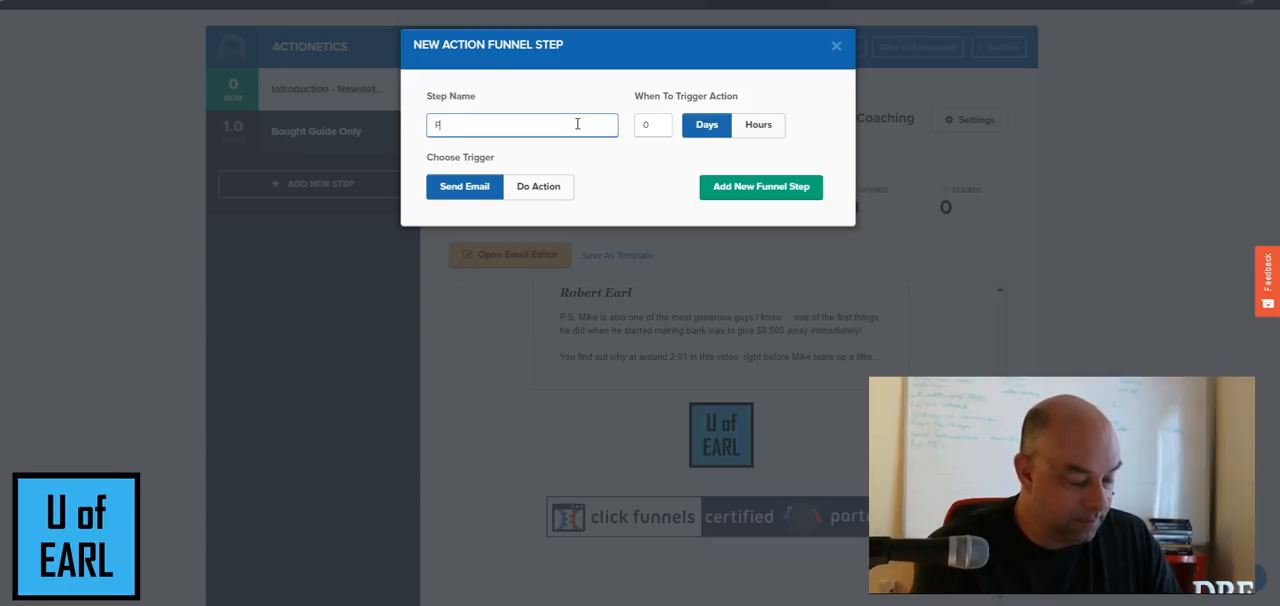
text(Purchased)
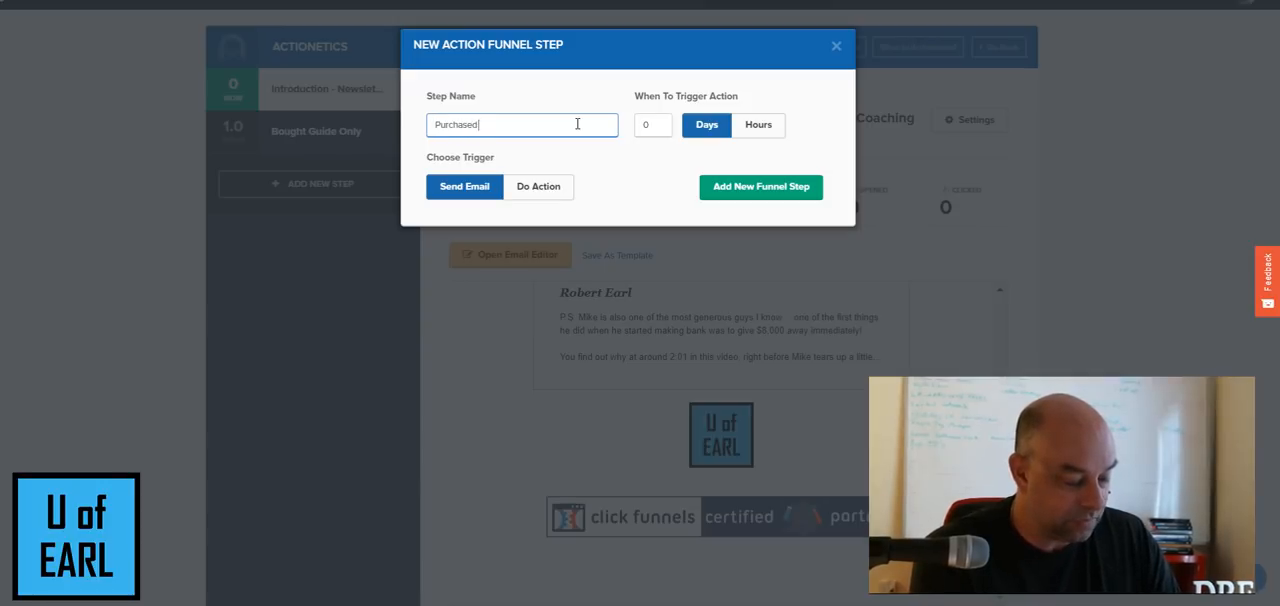
text(Course)
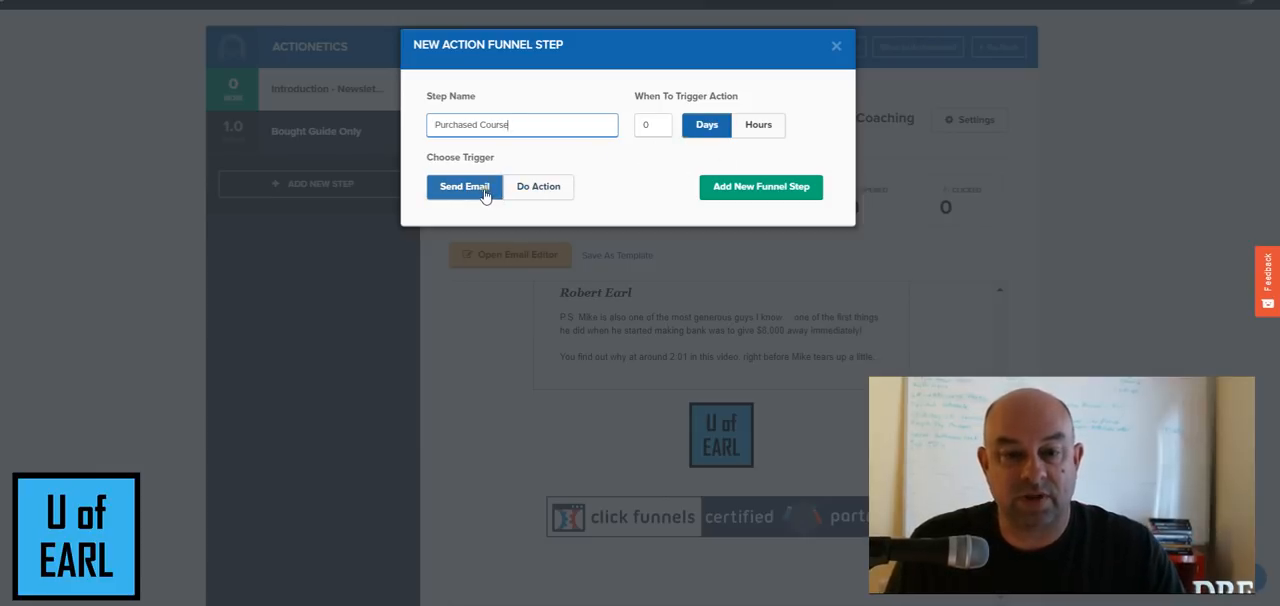
mouse_move(670, 268)
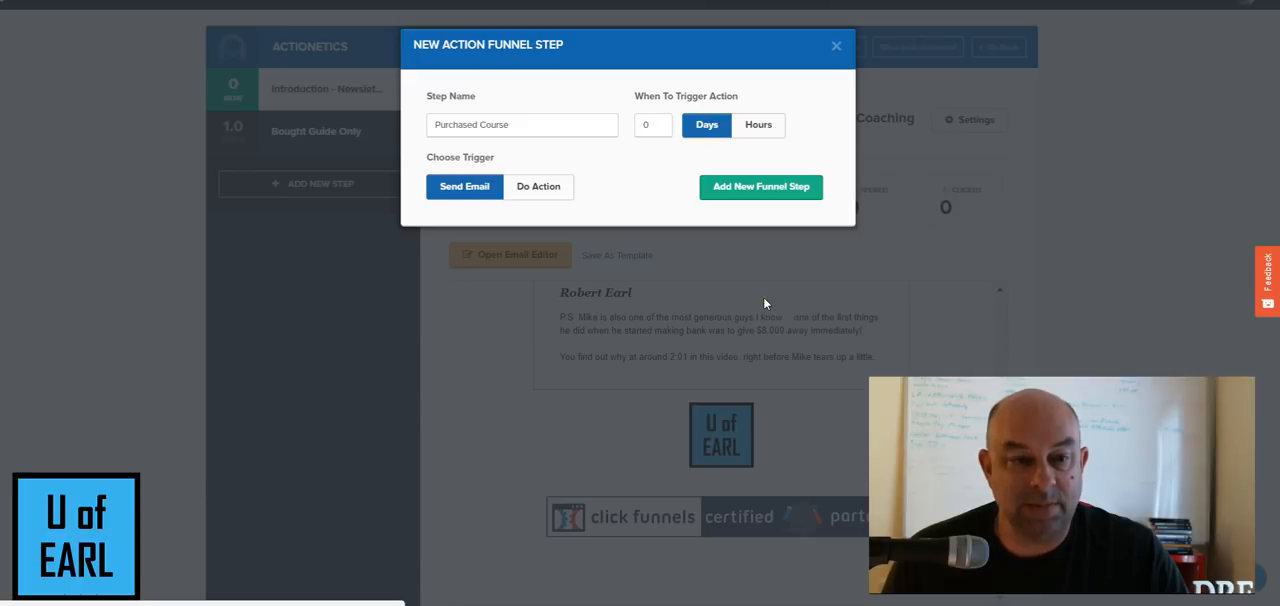
click(760, 188)
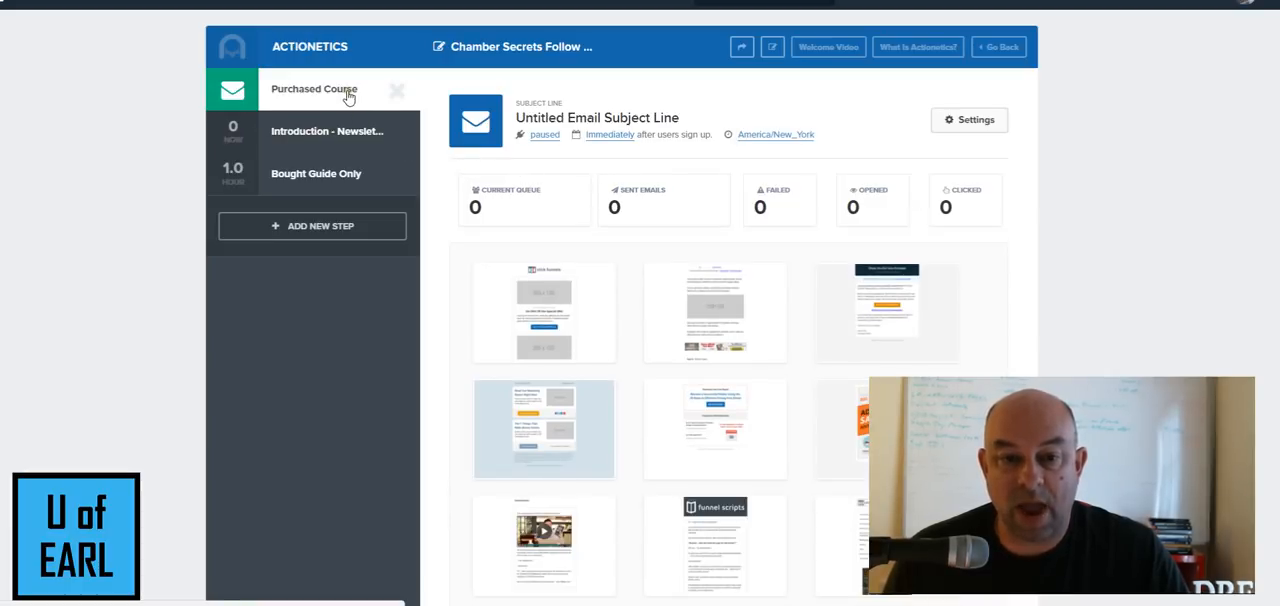
mouse_move(544, 312)
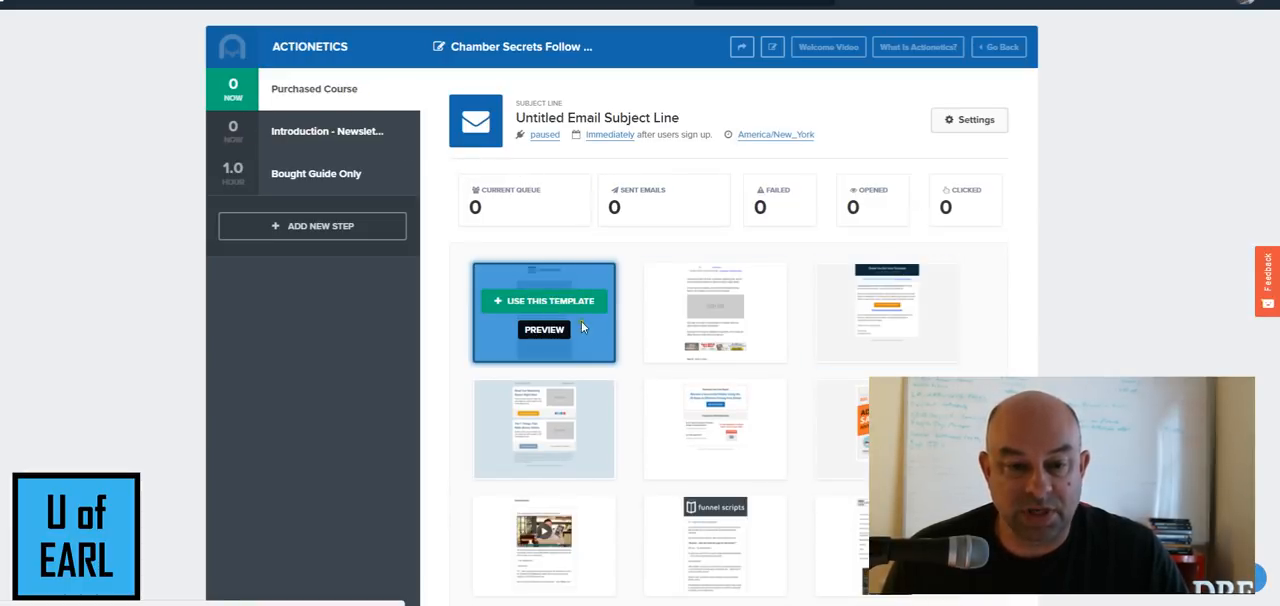
click(544, 300)
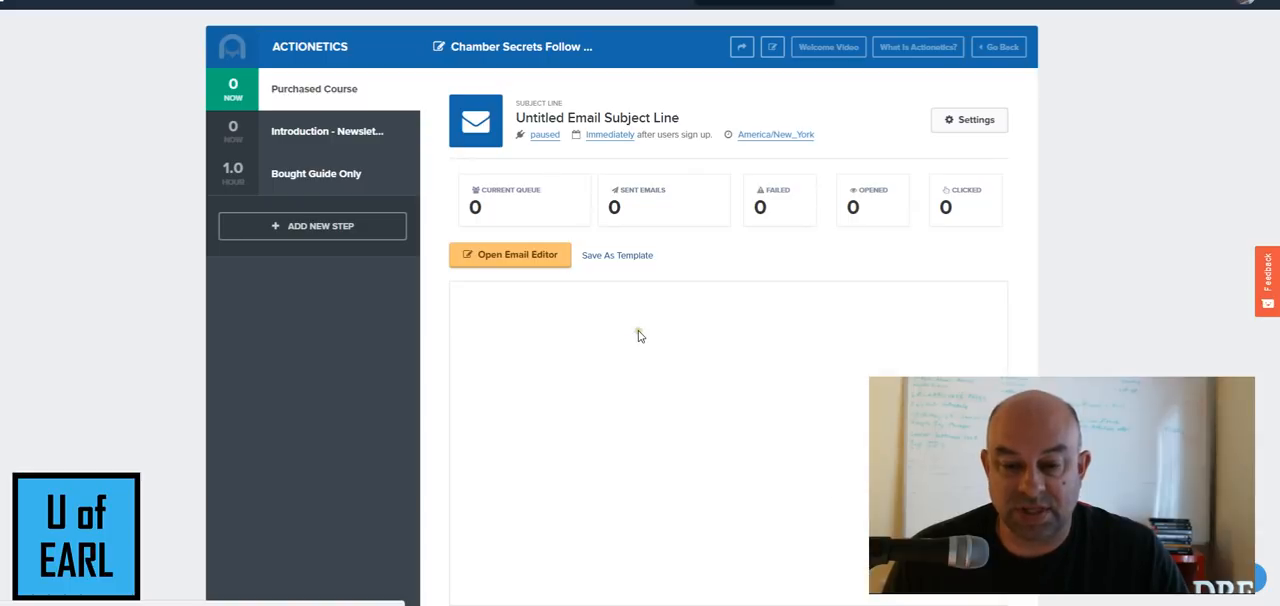
- Add a rule group requiring Bought Product equal to Retail - 7 Chamber Secrets Course
scroll(down, 3)
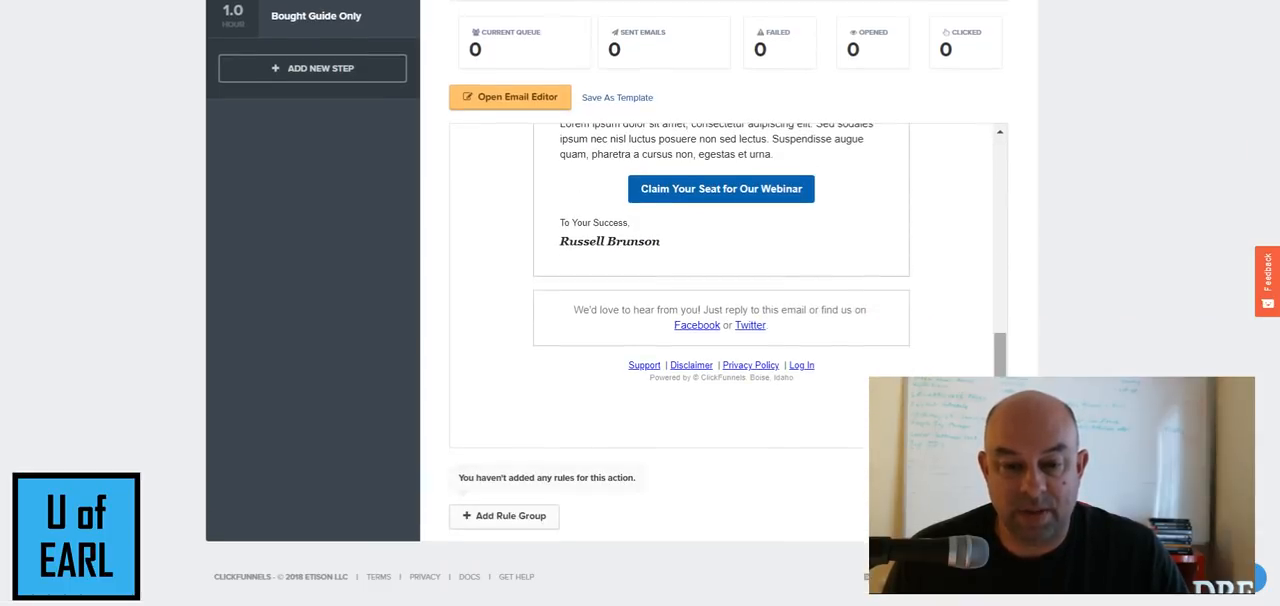
click(504, 516)
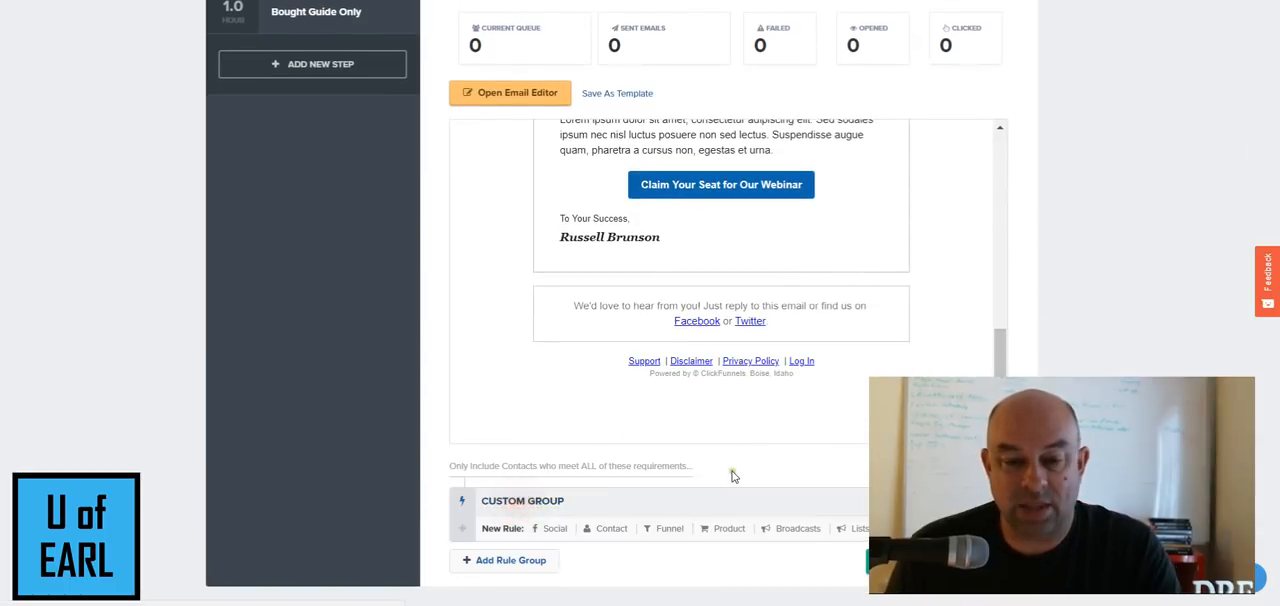
scroll(down, 3)
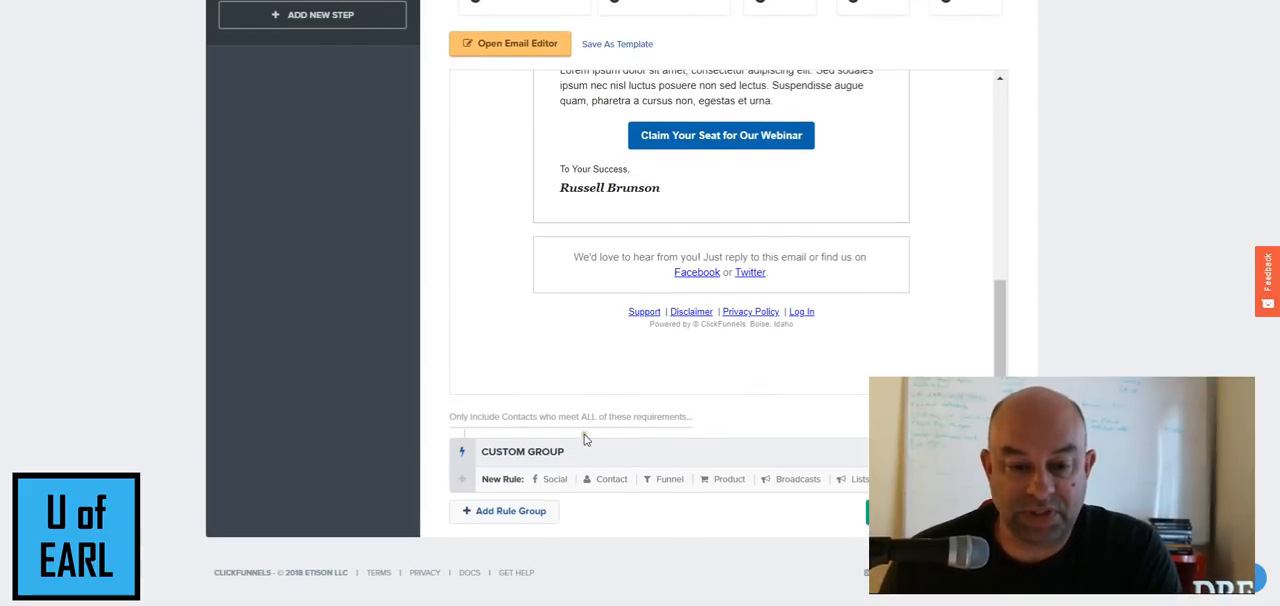
click(722, 478)
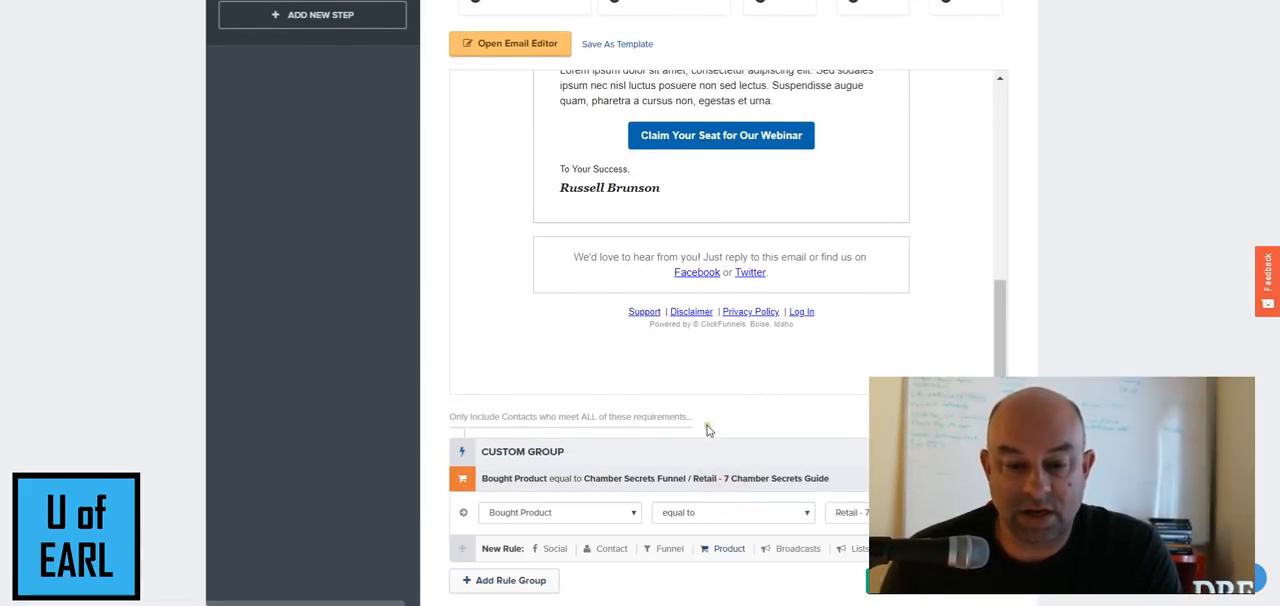
click(850, 442)
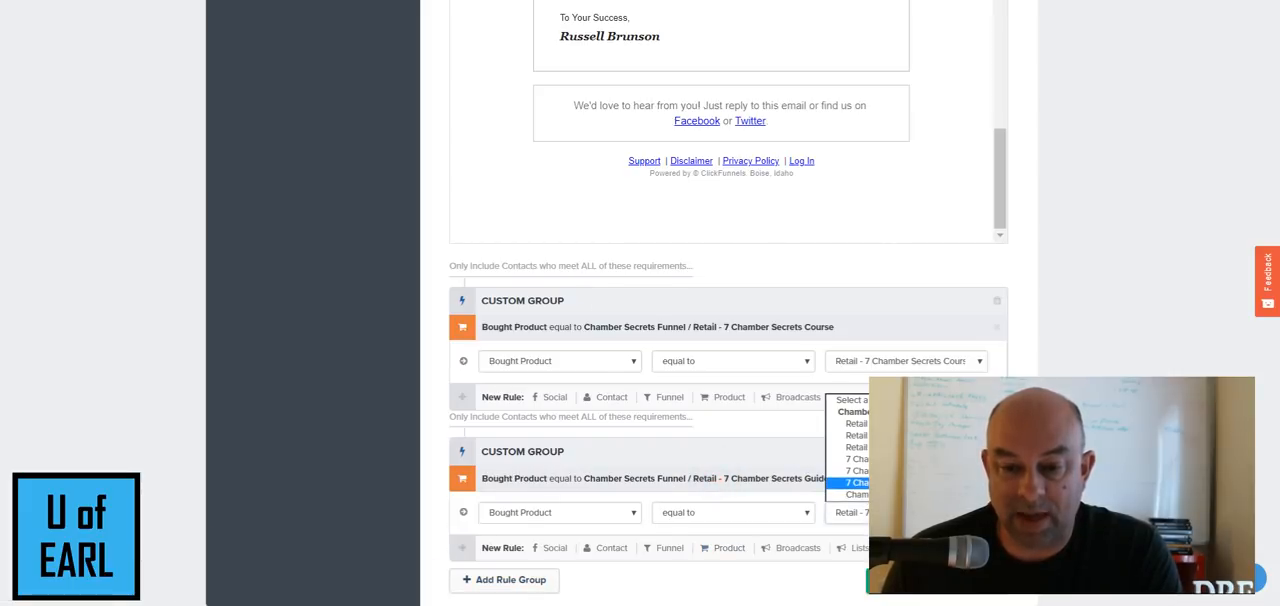
click(856, 484)
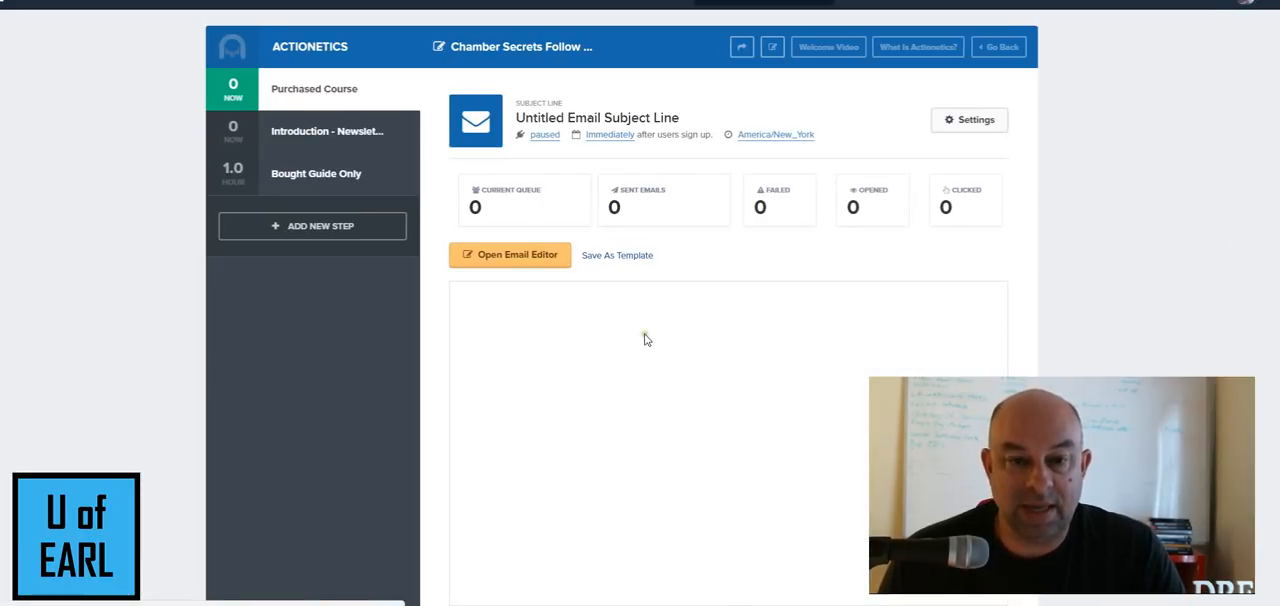
- Enter 'Congrat on the Course' as the Purchased Course email's subject in its settings
click(510, 254)
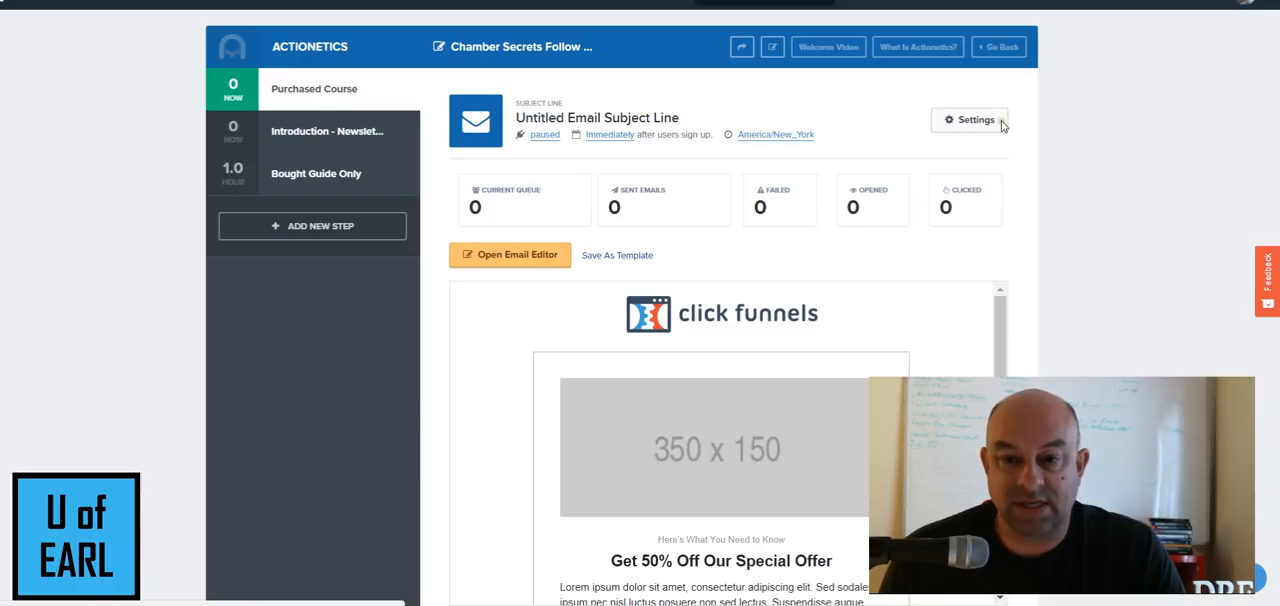
click(968, 120)
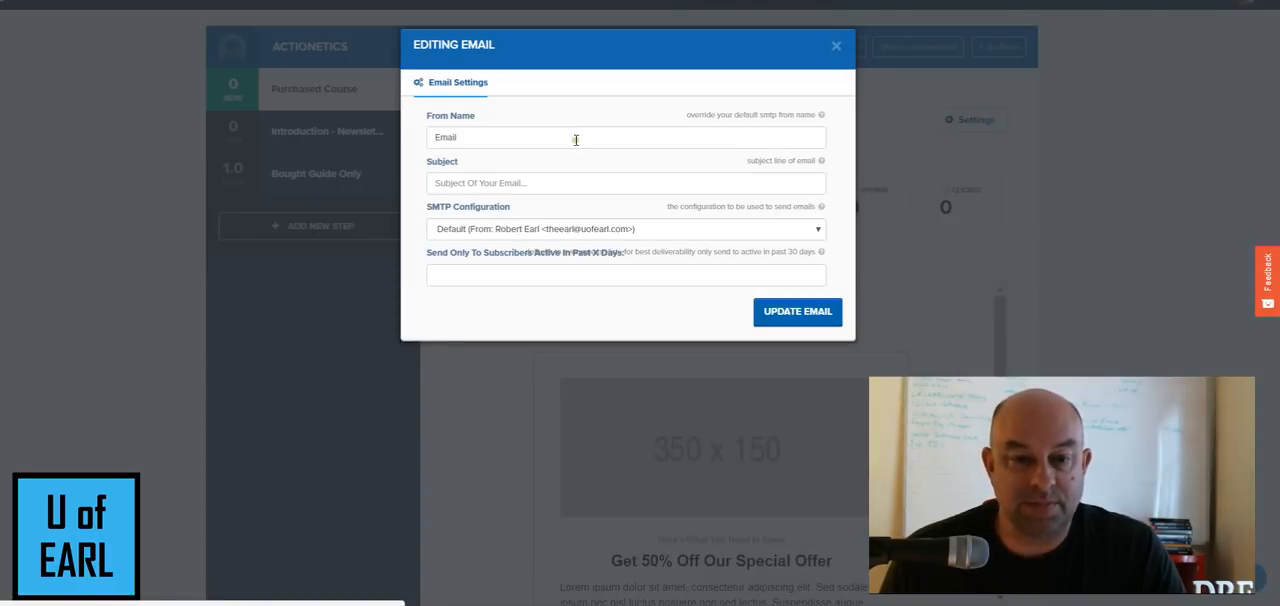
click(624, 182)
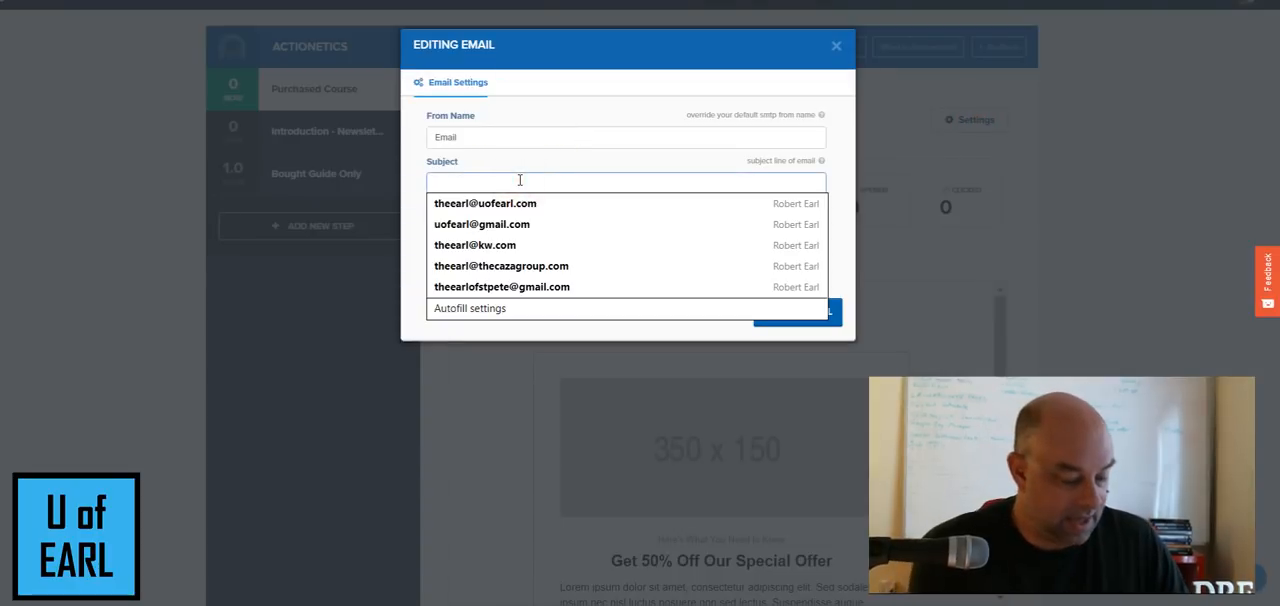
text(Congrat on the)
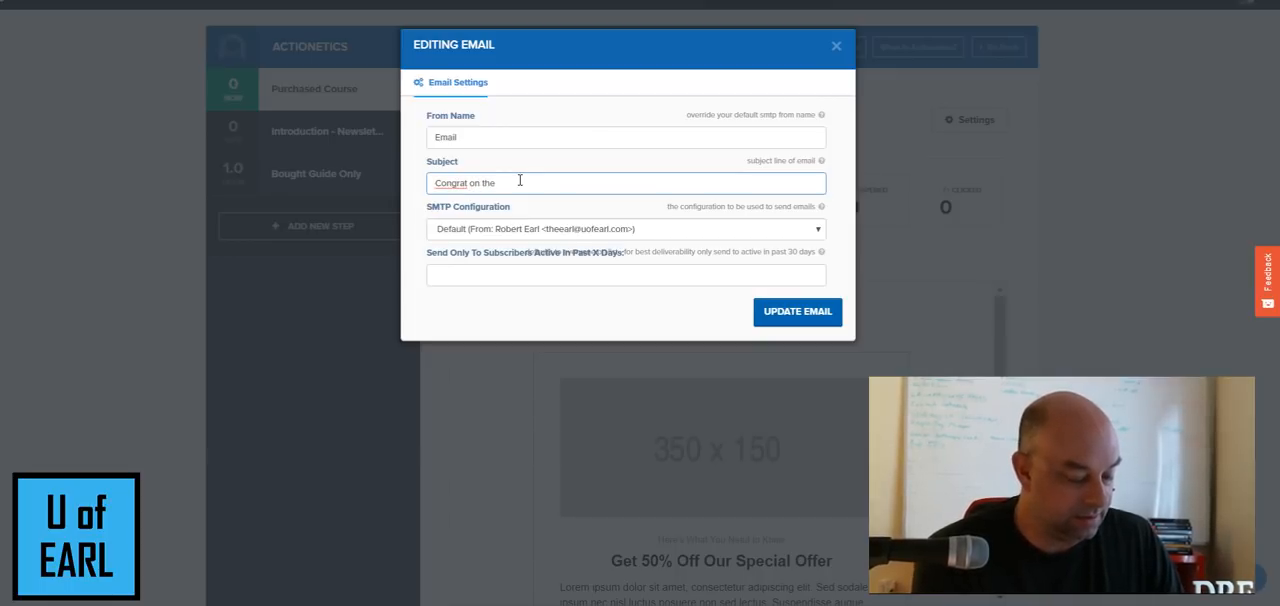
text(Course)
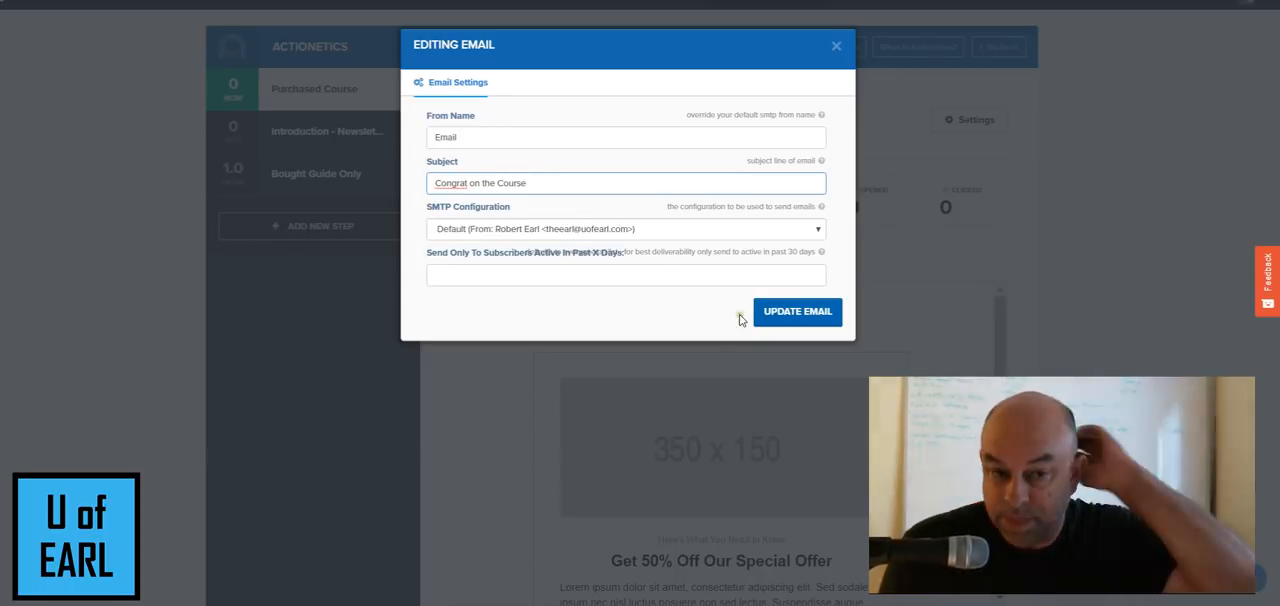
- Update the email so the 'Congrat on the Course' subject is saved
click(796, 312)
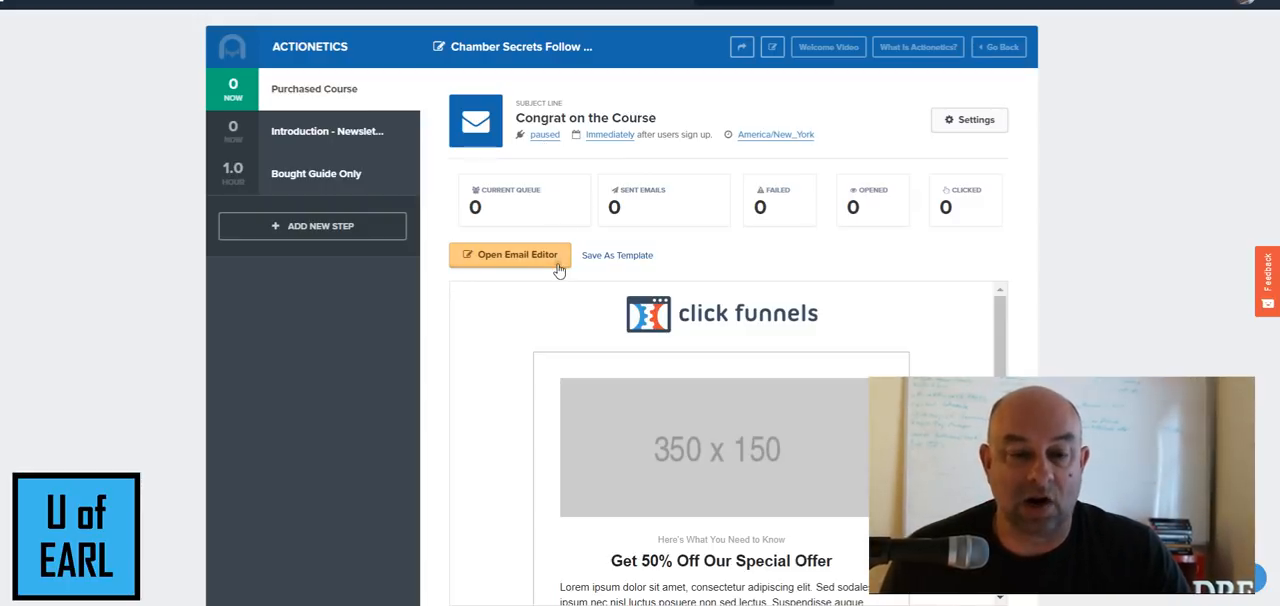
mouse_move(470, 204)
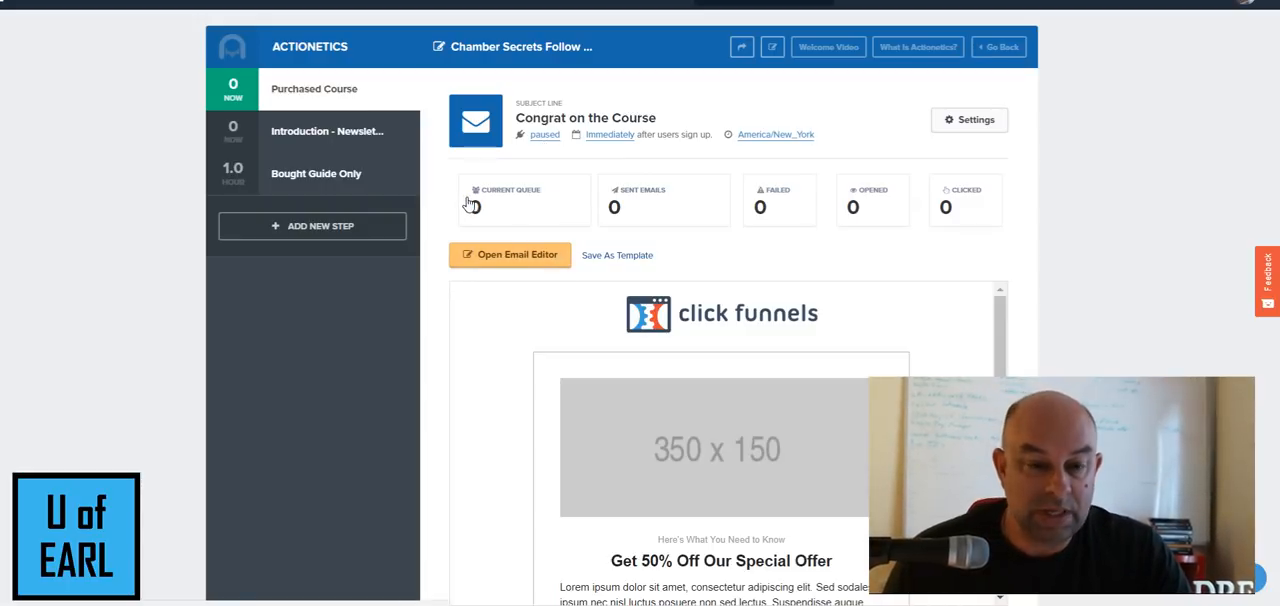